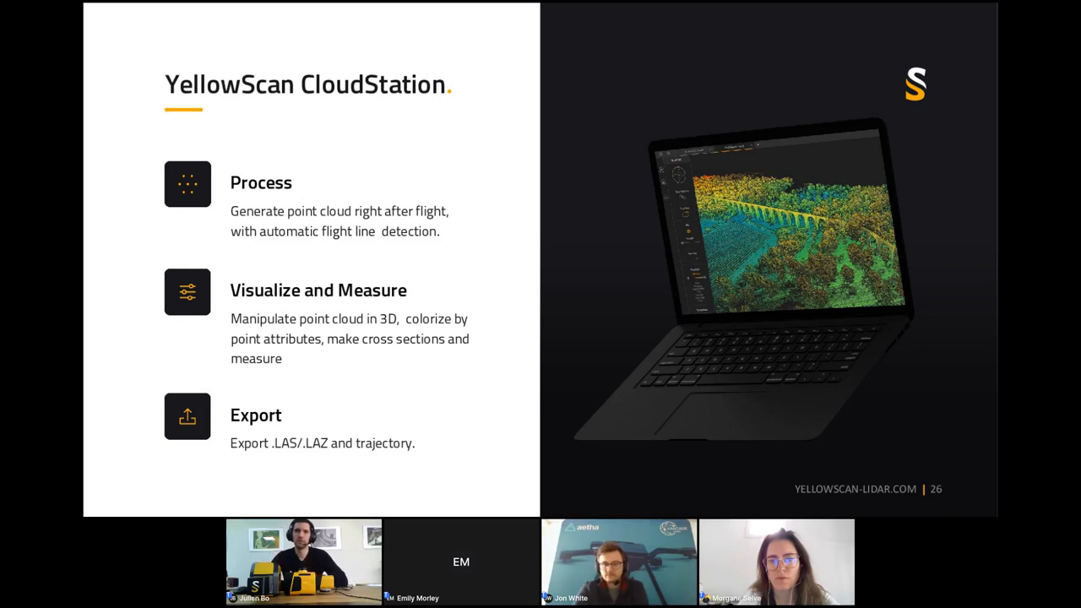
- Create route DEMO from scratch for the DJI M300 RTK, accepting default altitude and safety settings
key(right)
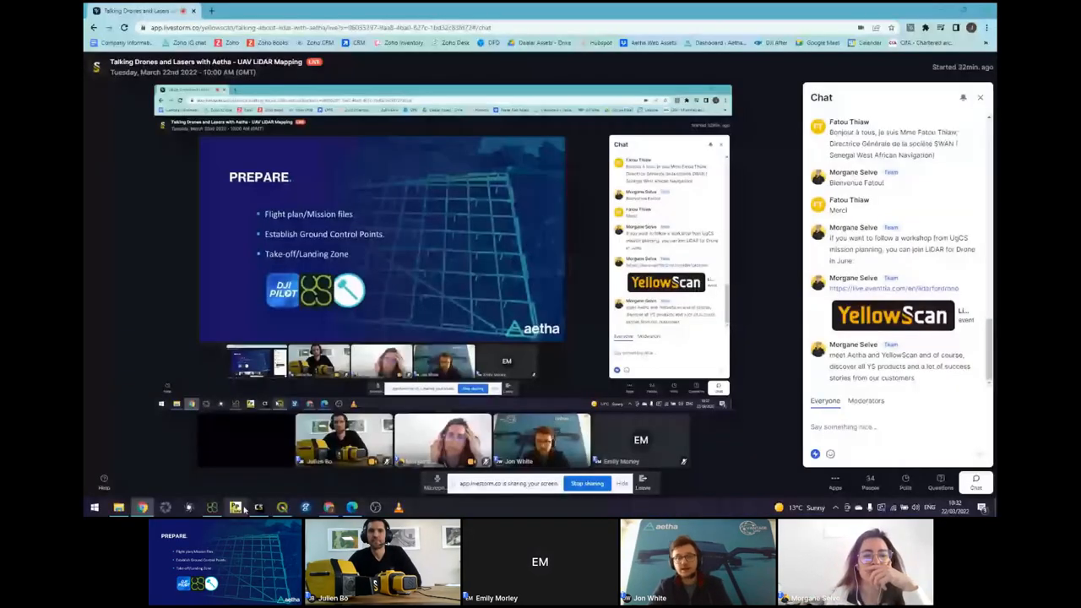
click(212, 506)
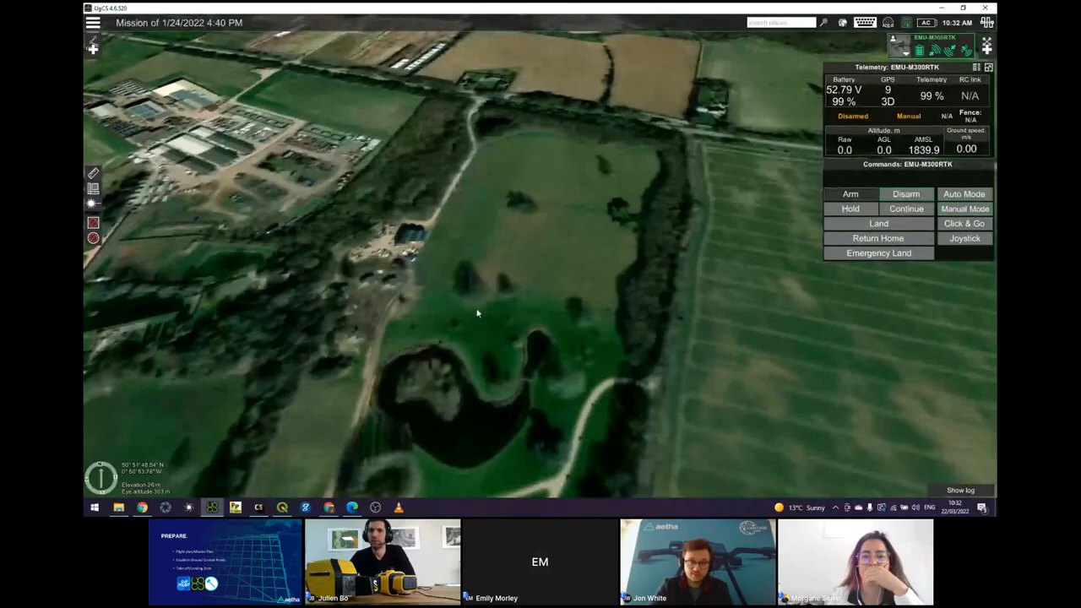
mouse_move(442, 277)
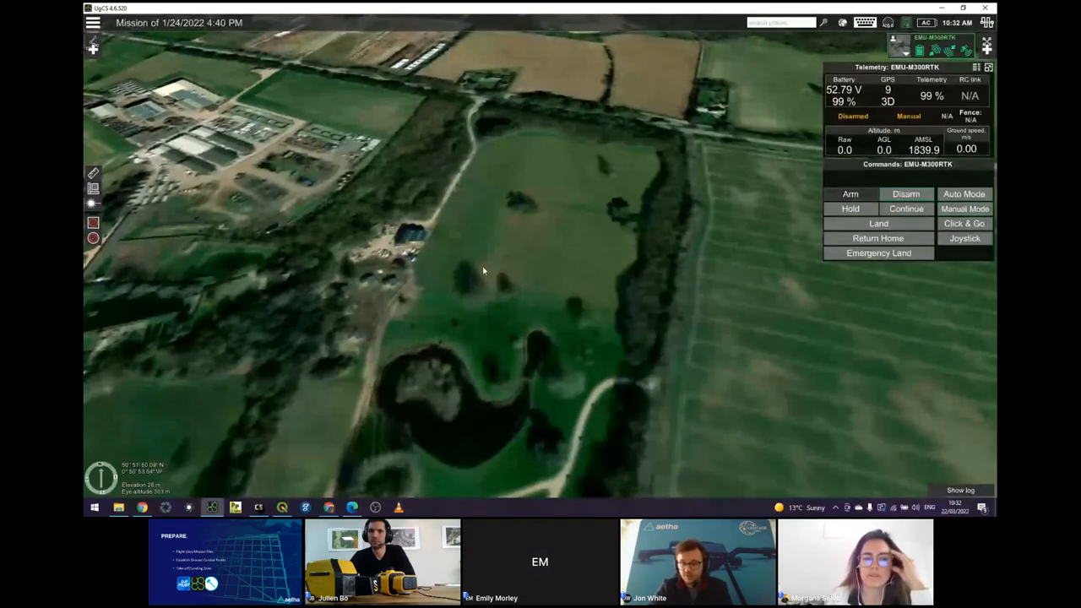
mouse_move(462, 267)
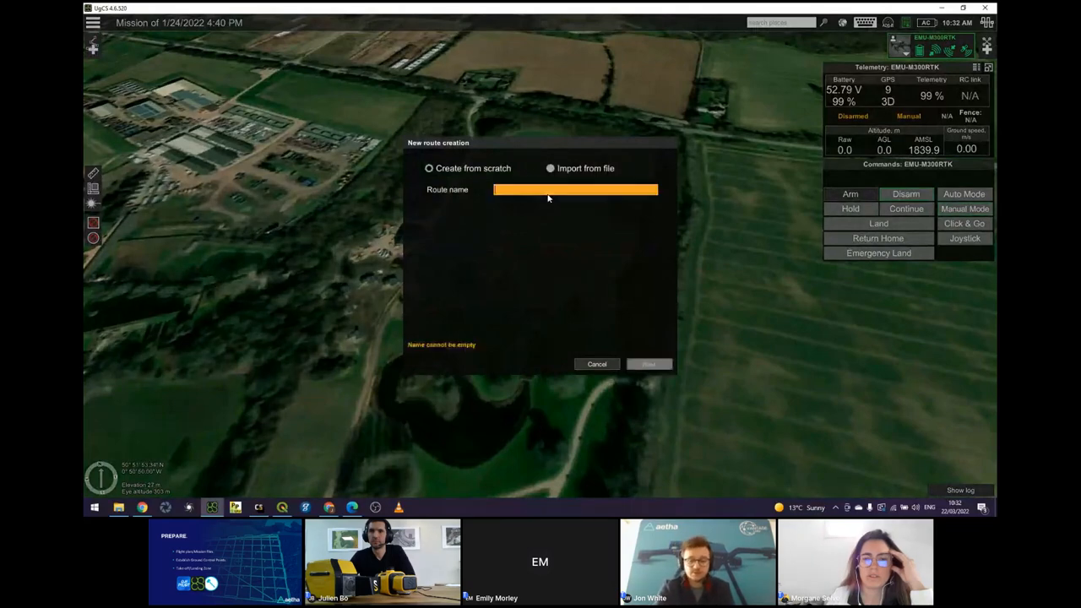
text(DEmi)
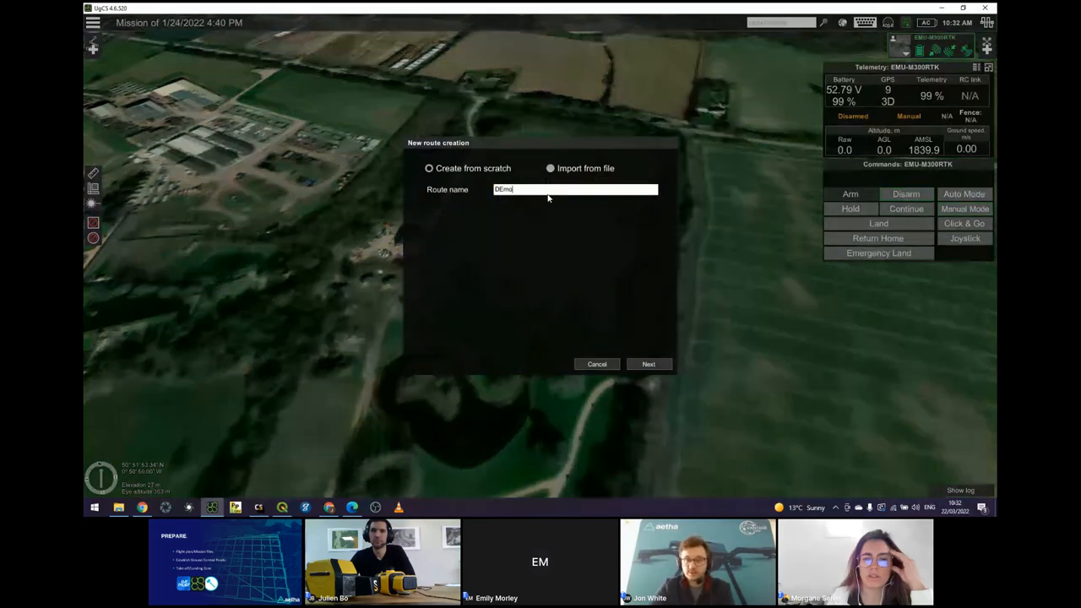
click(648, 365)
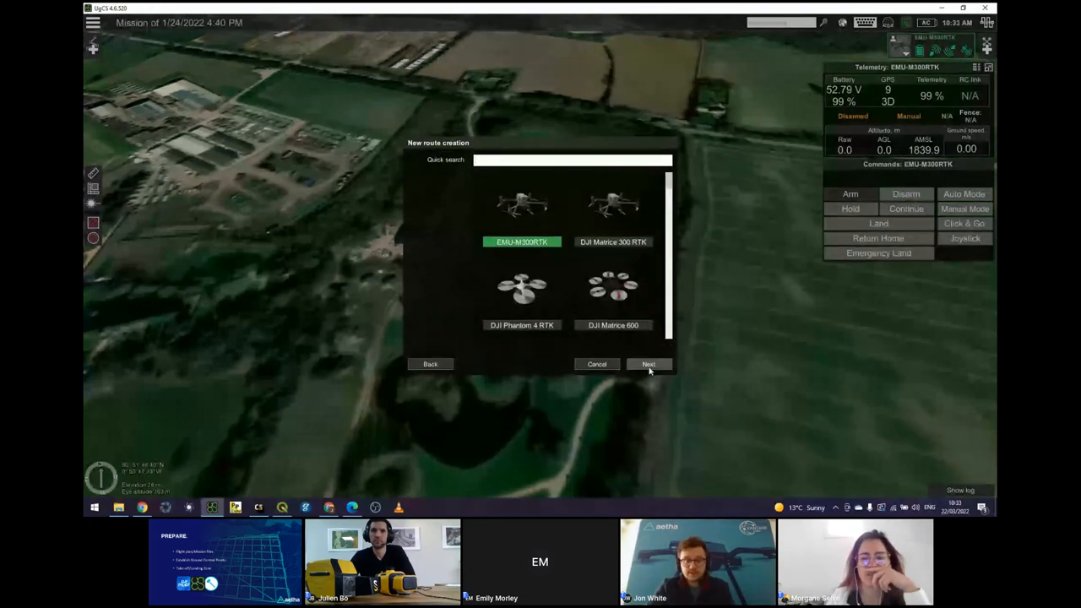
click(649, 365)
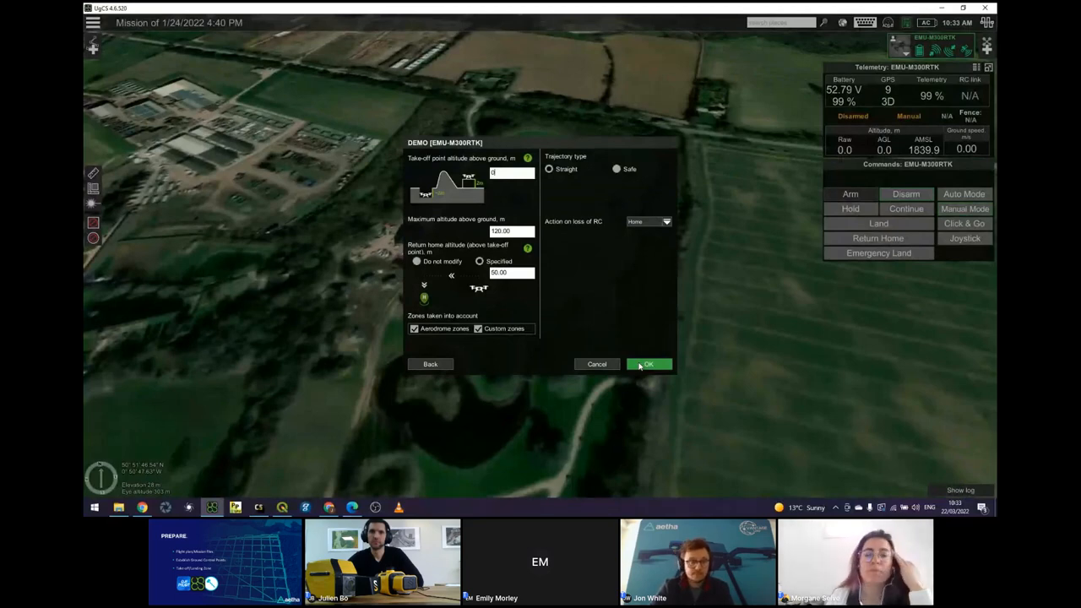
click(648, 365)
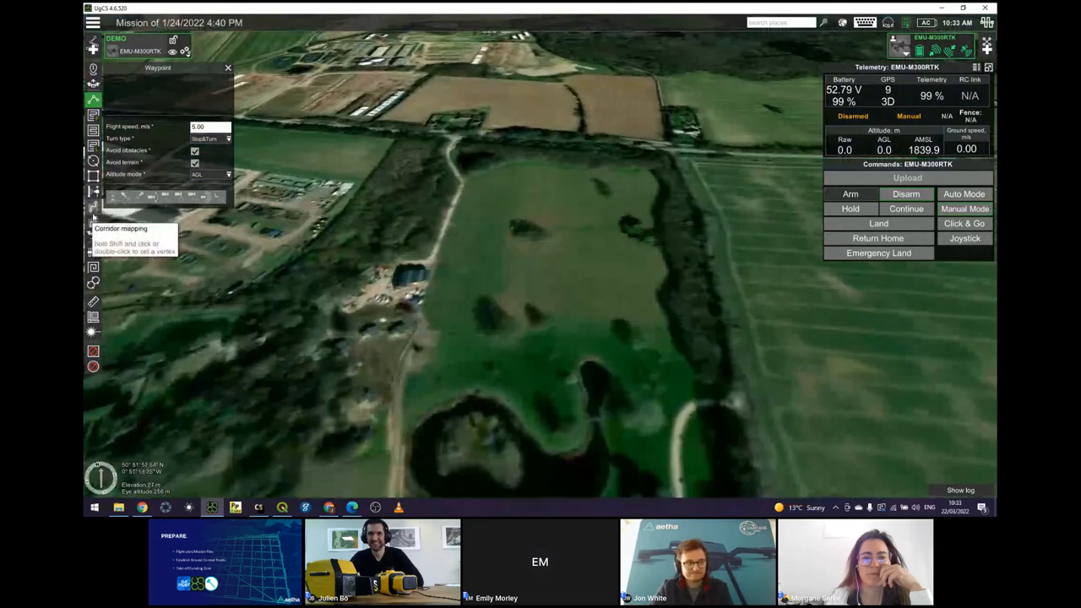
mouse_move(93, 223)
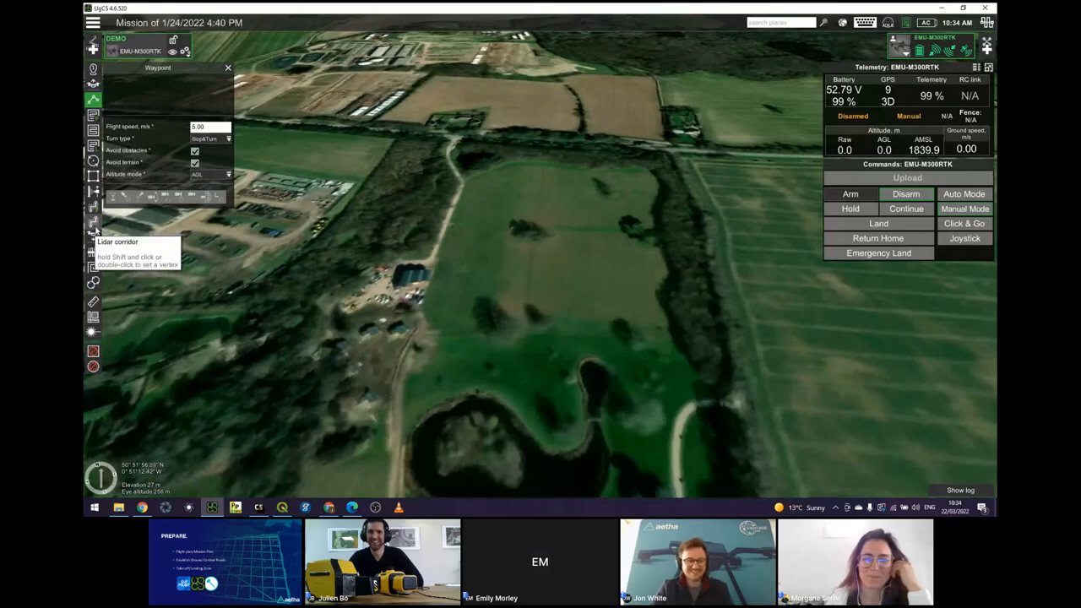
mouse_move(93, 228)
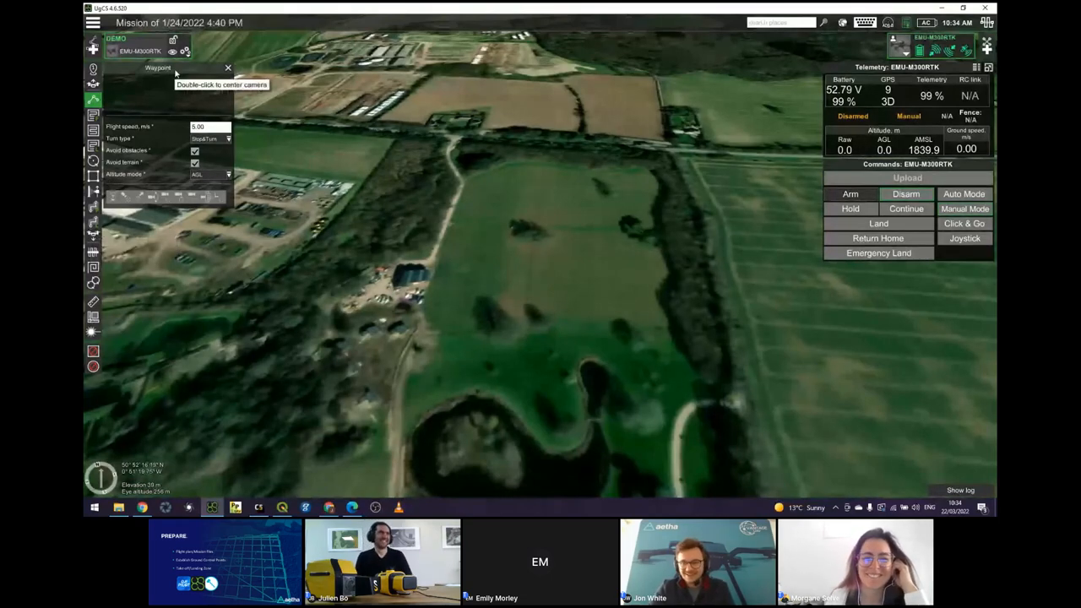
mouse_move(385, 253)
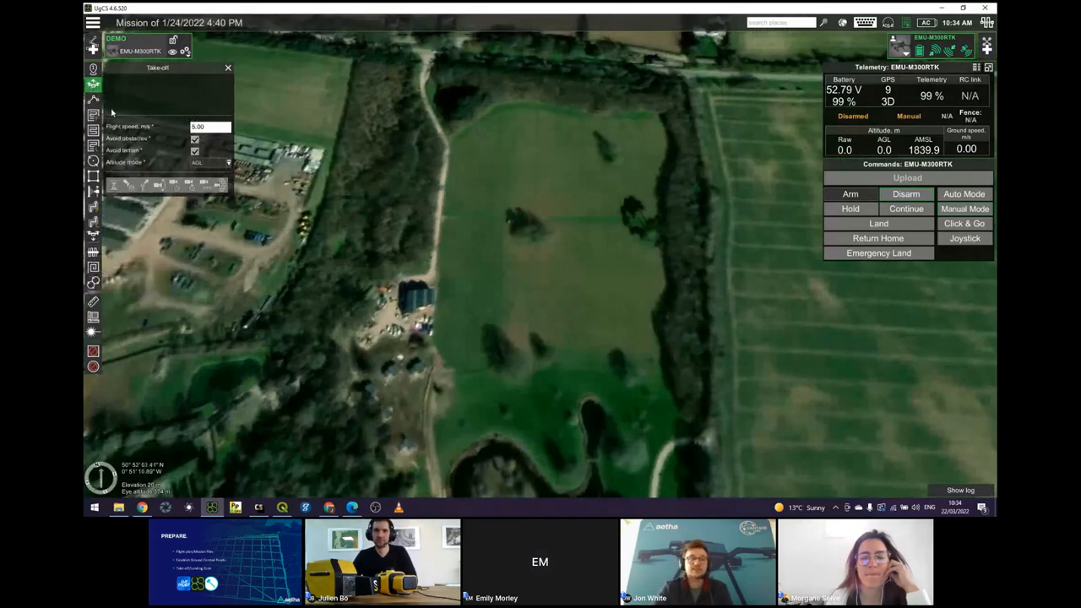
mouse_move(166, 127)
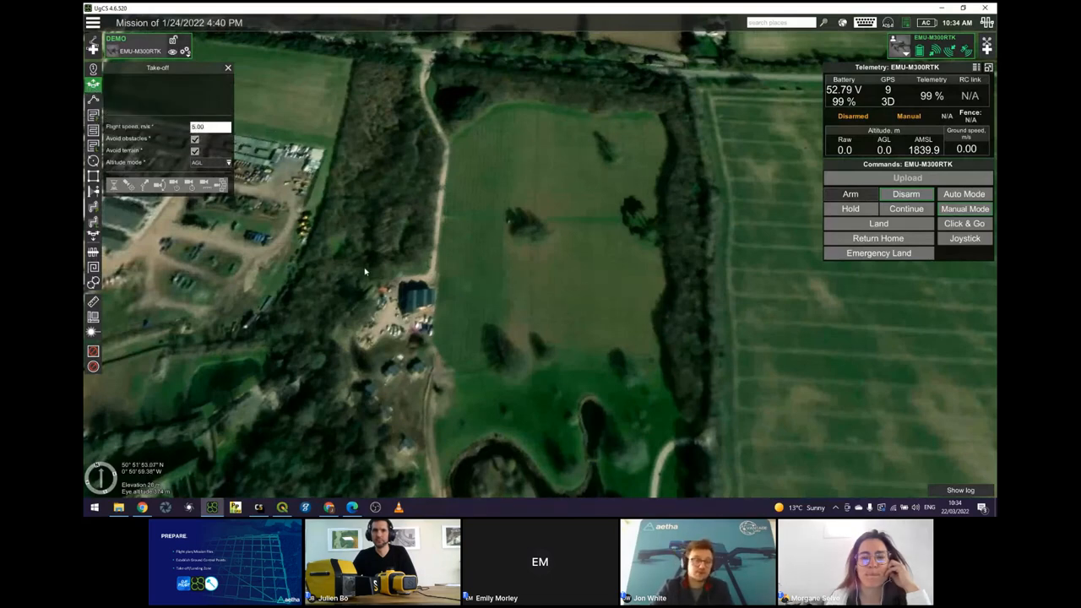
click(419, 279)
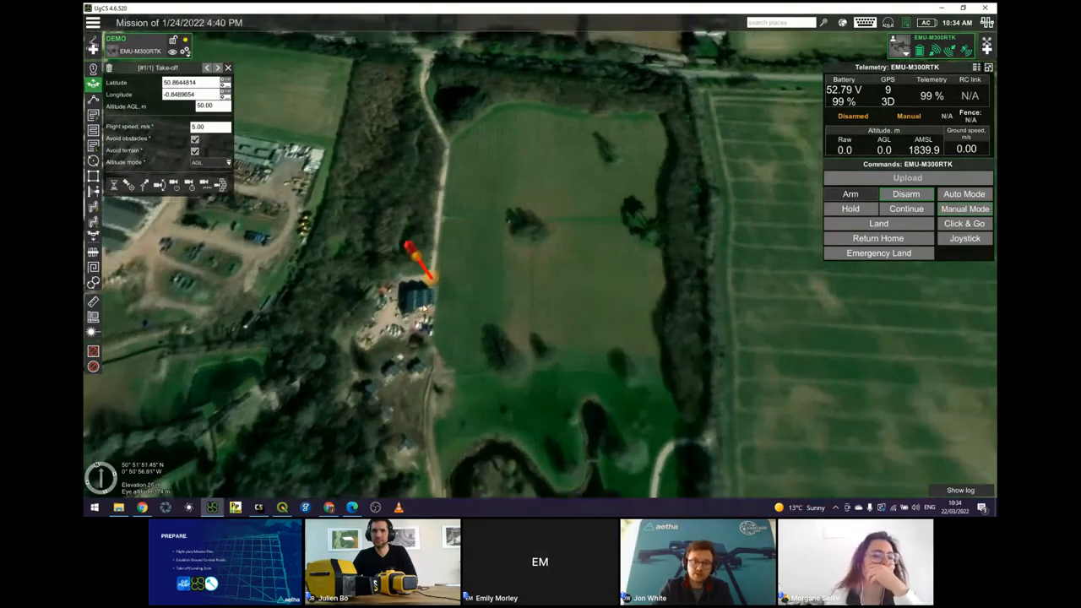
click(907, 177)
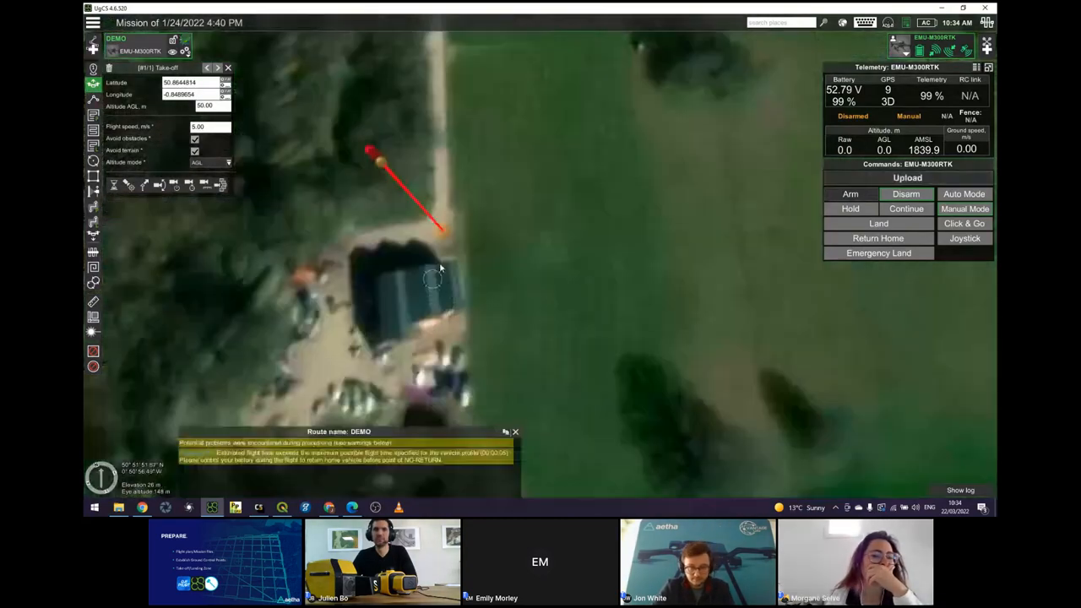
drag(439, 279, 453, 346)
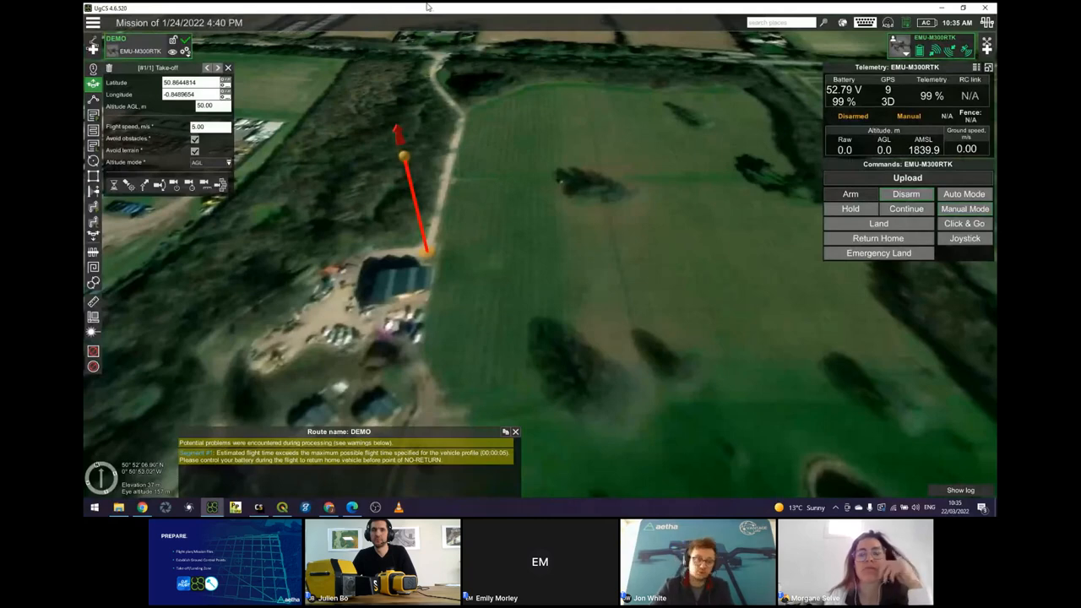
mouse_move(760, 122)
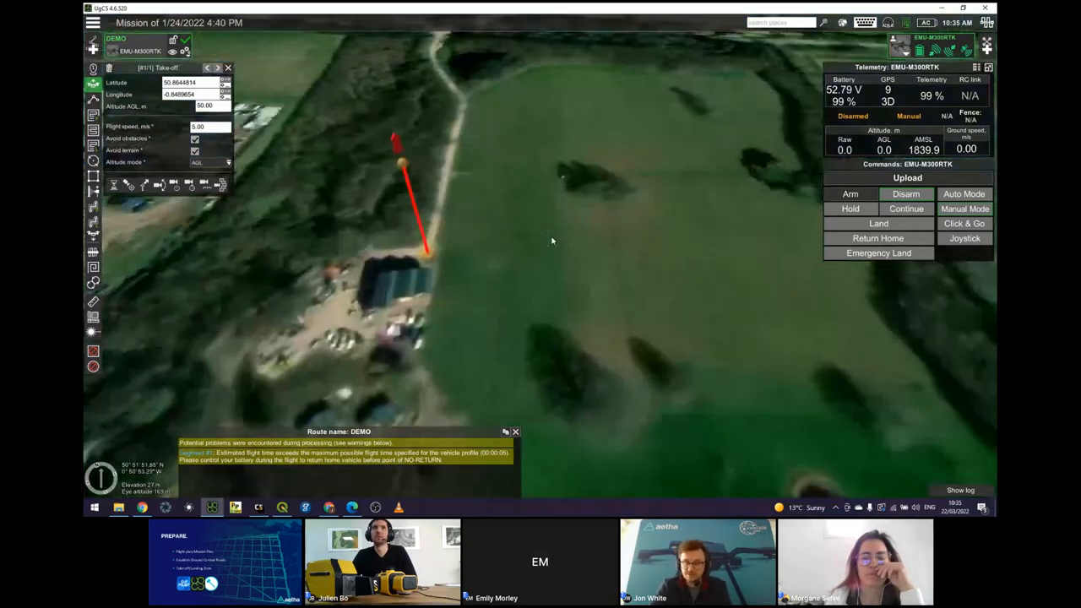
mouse_move(537, 260)
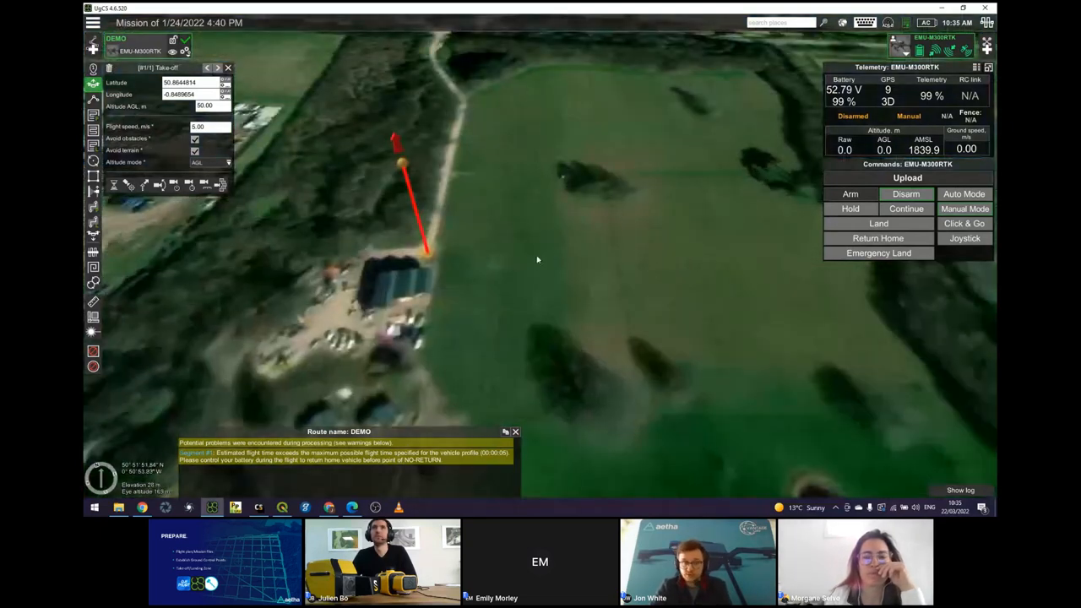
mouse_move(533, 252)
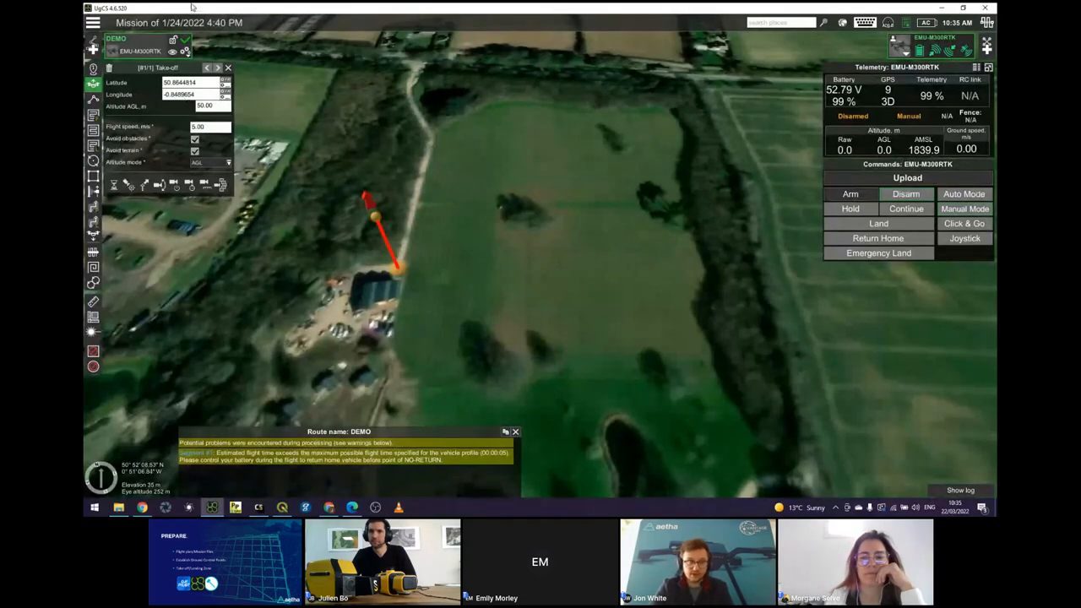
mouse_move(220, 39)
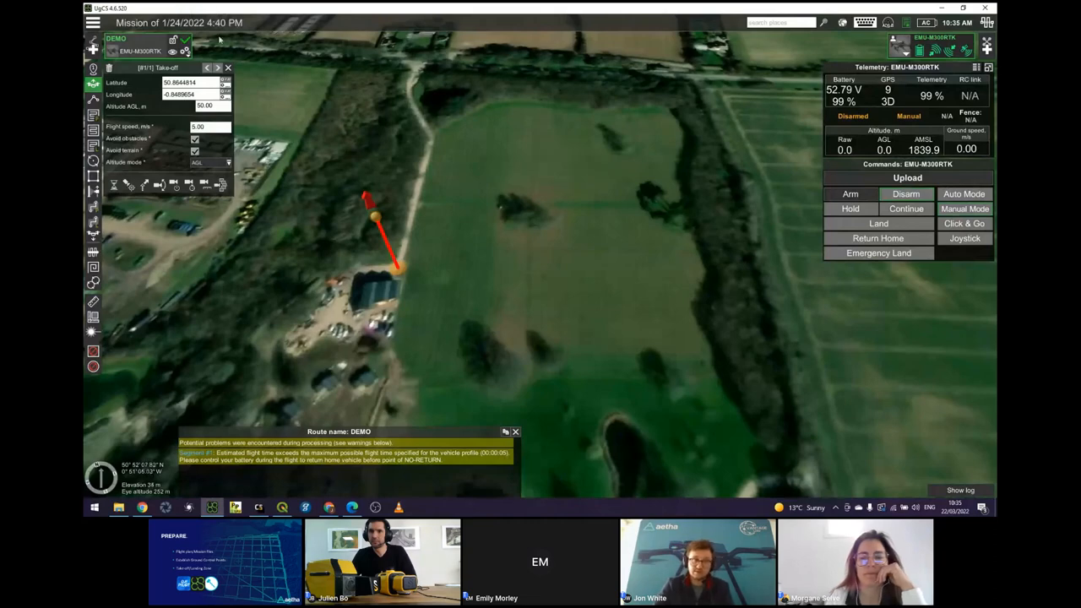
mouse_move(329, 192)
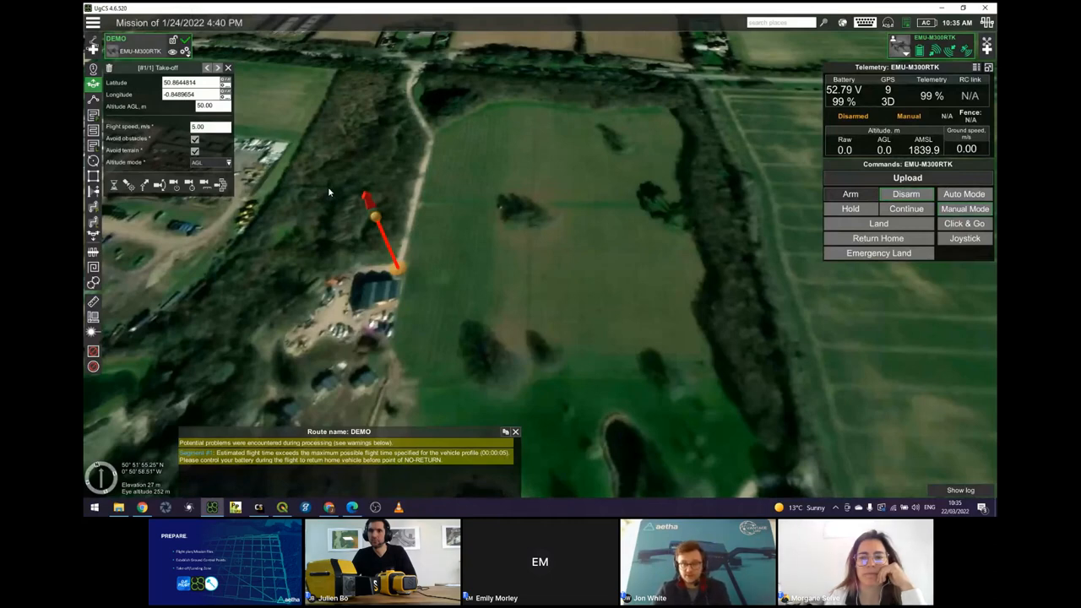
mouse_move(307, 117)
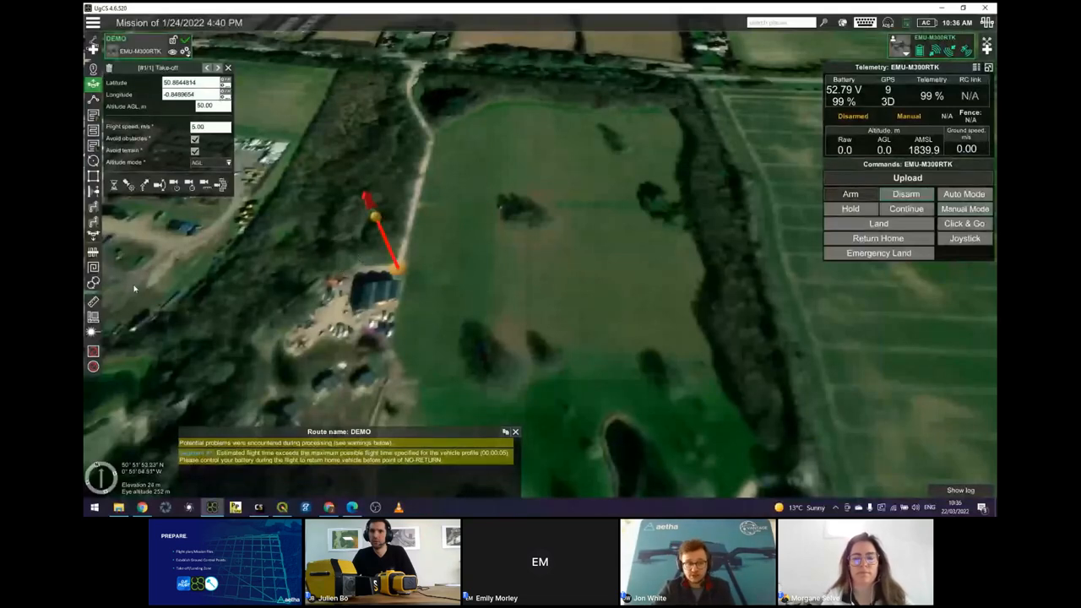
mouse_move(93, 283)
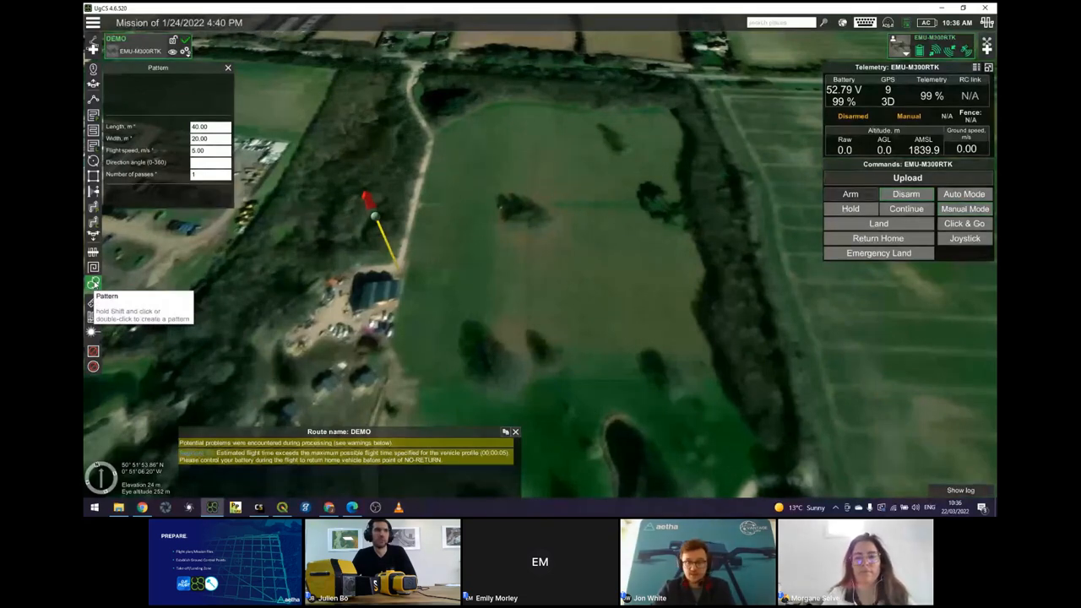
mouse_move(152, 280)
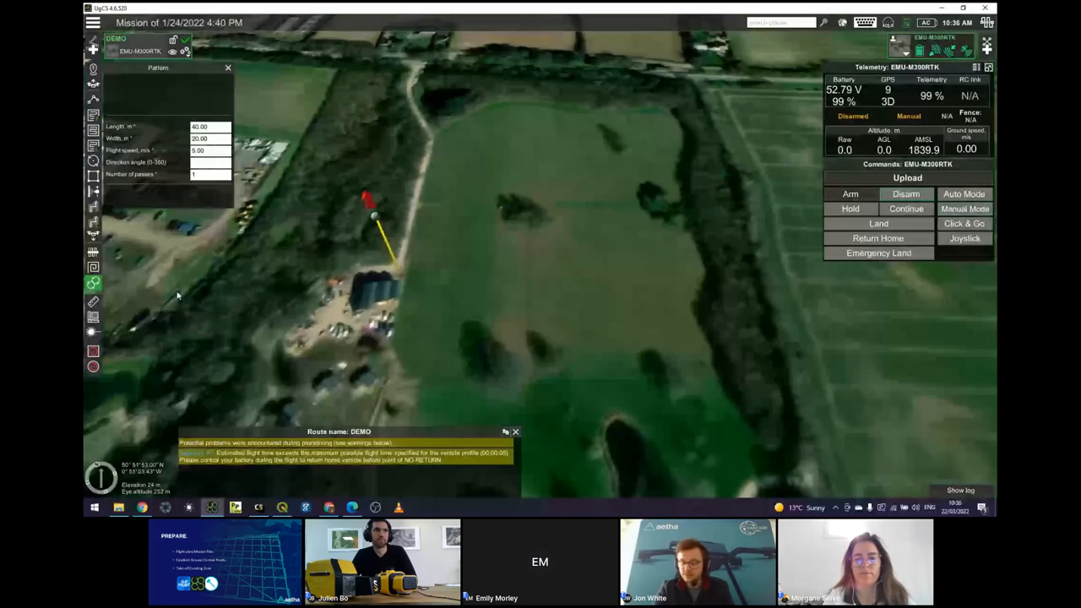
mouse_move(189, 292)
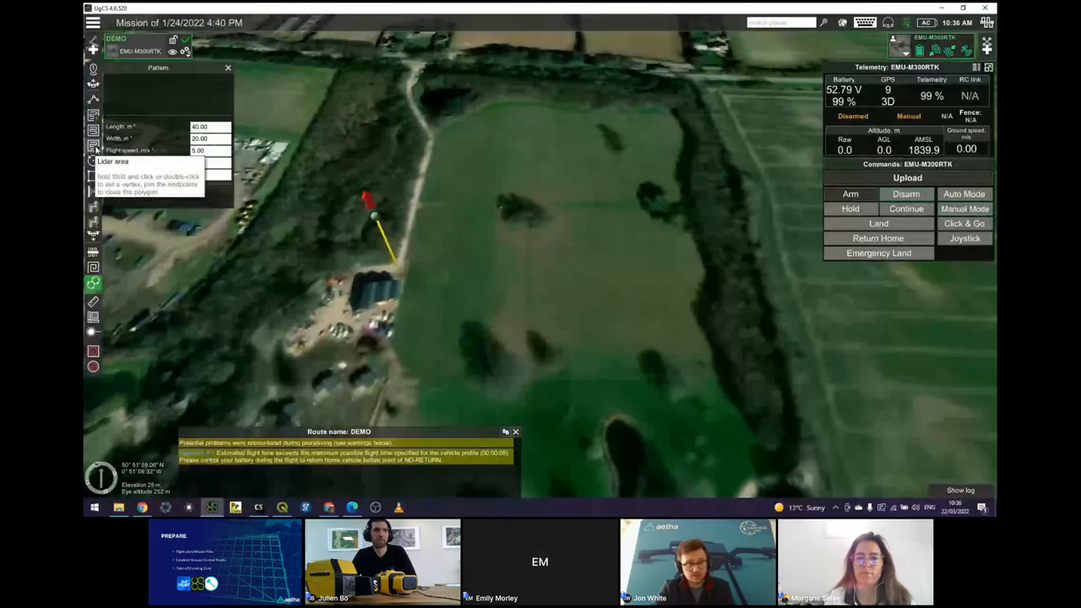
- Choose a Lidar area survey as the next route part
click(93, 145)
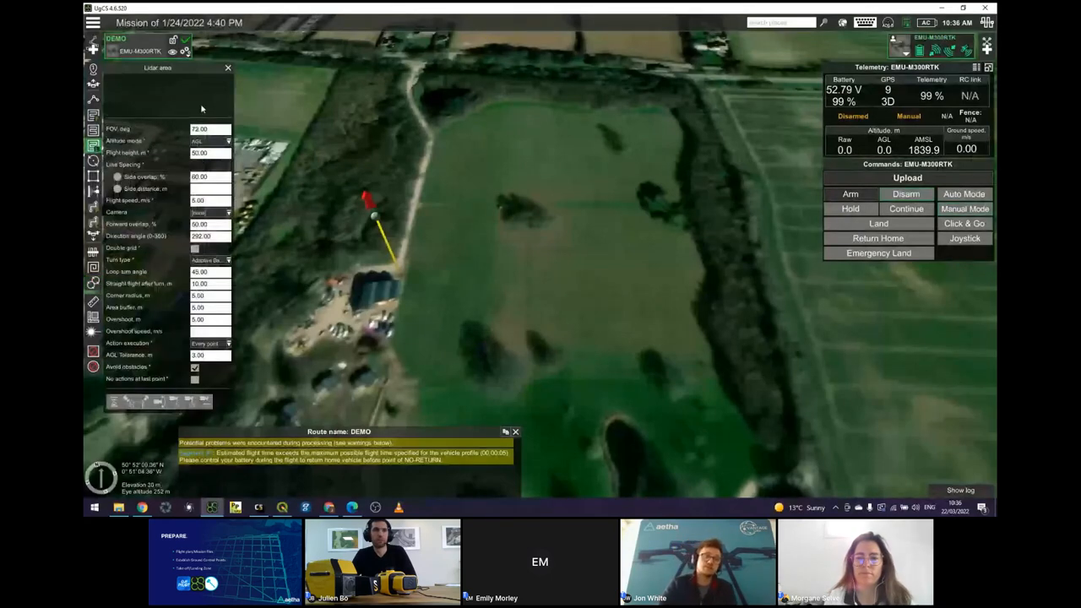
mouse_move(159, 67)
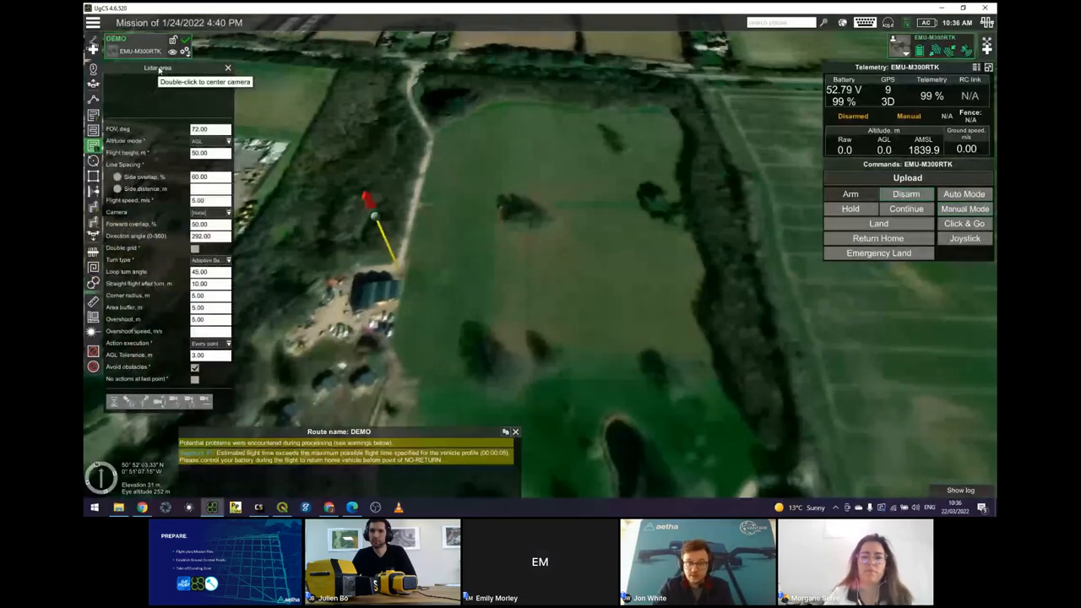
mouse_move(511, 276)
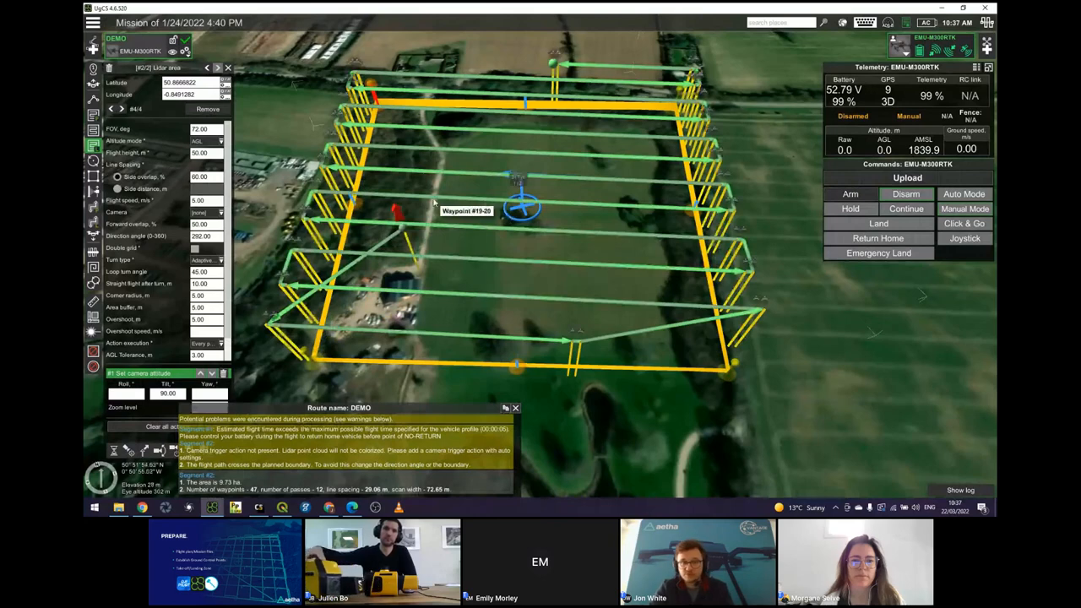
mouse_move(520, 211)
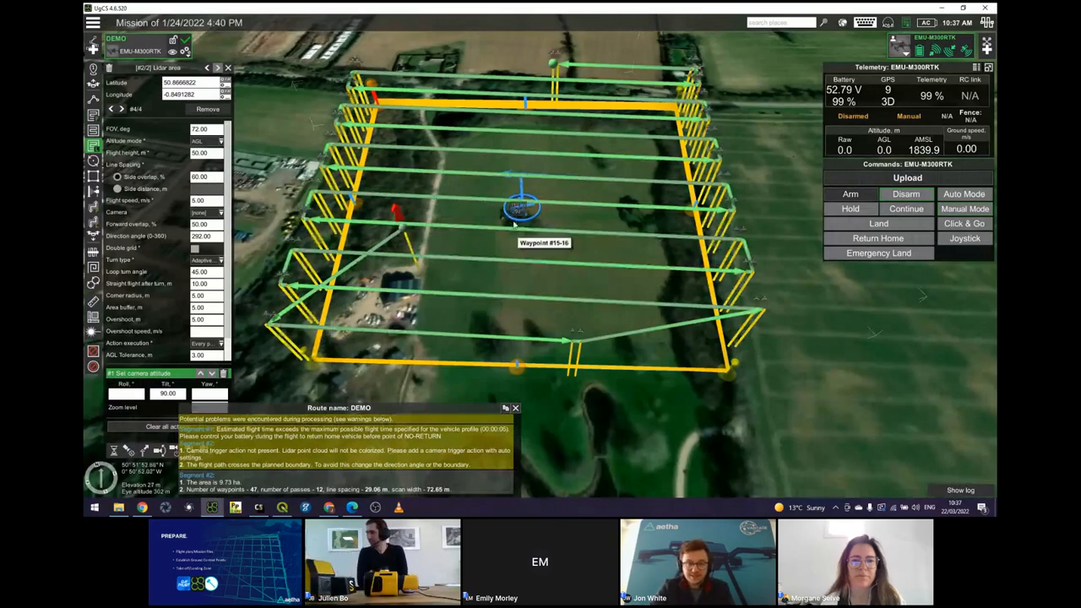
mouse_move(432, 270)
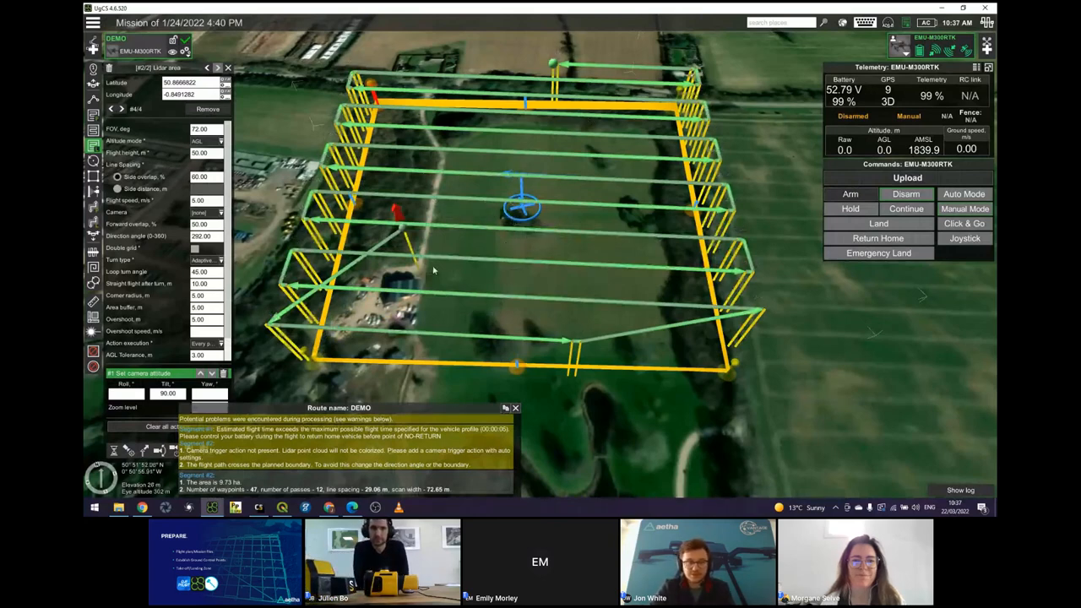
mouse_move(445, 264)
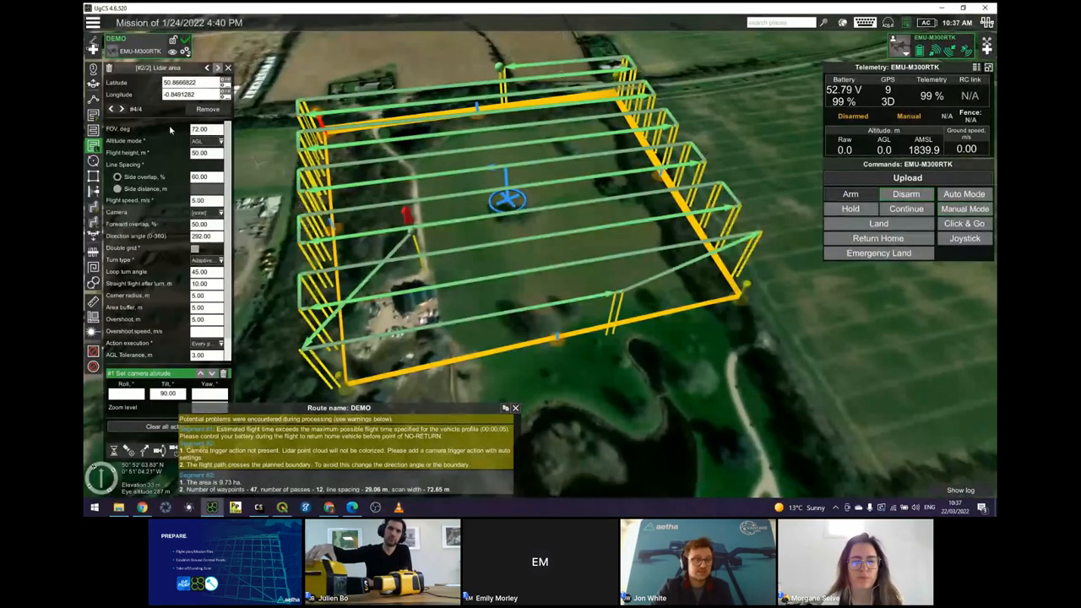
mouse_move(164, 152)
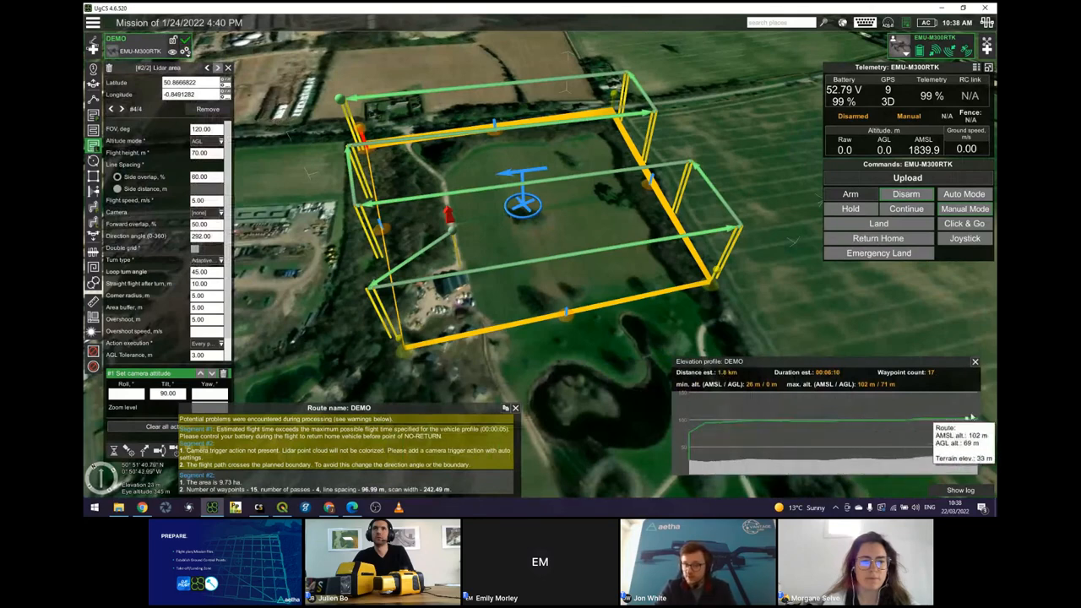
mouse_move(809, 402)
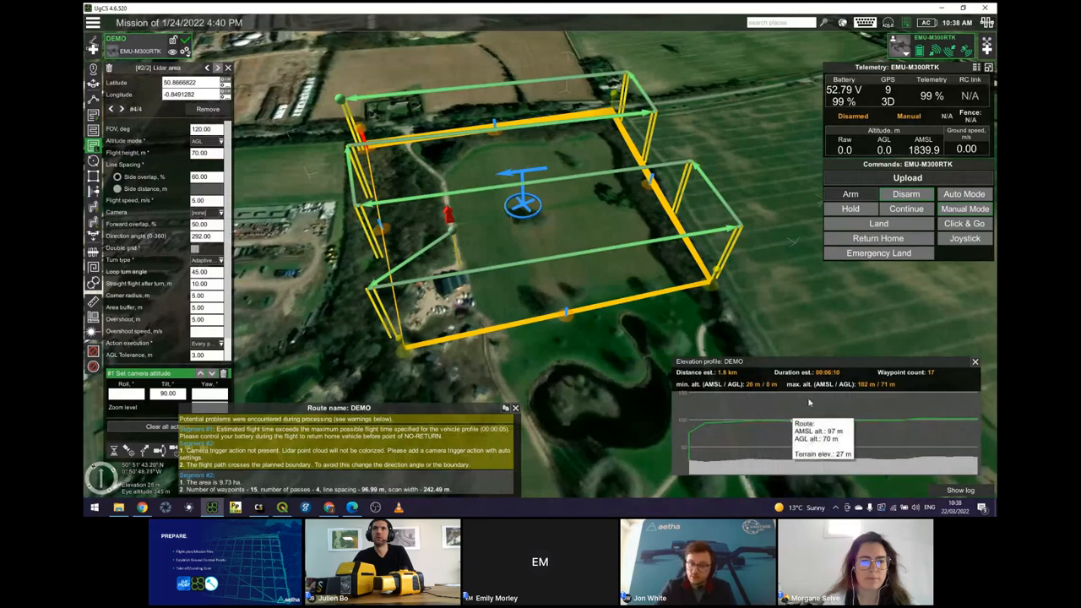
mouse_move(851, 376)
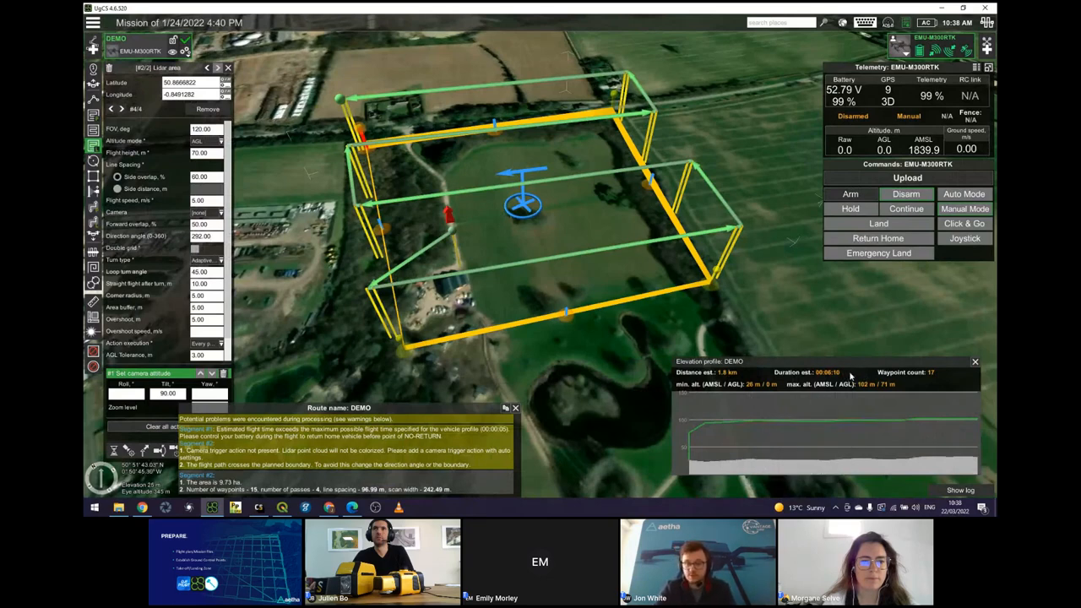
mouse_move(831, 380)
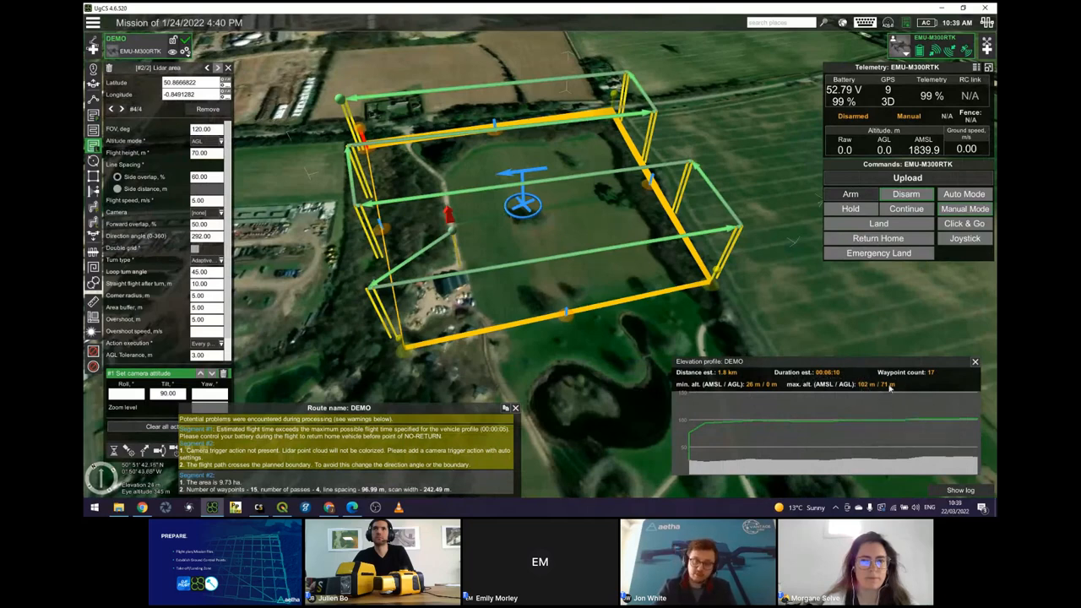
mouse_move(886, 386)
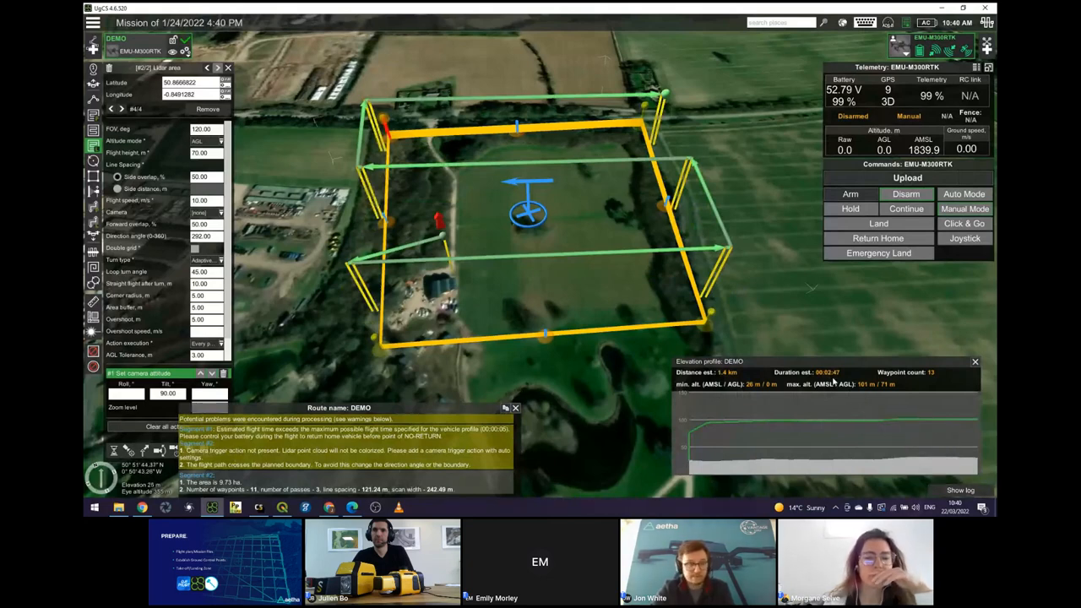
- Adjust the area scan parameters so the route recalculates into dense parallel passes
scroll(down, 3)
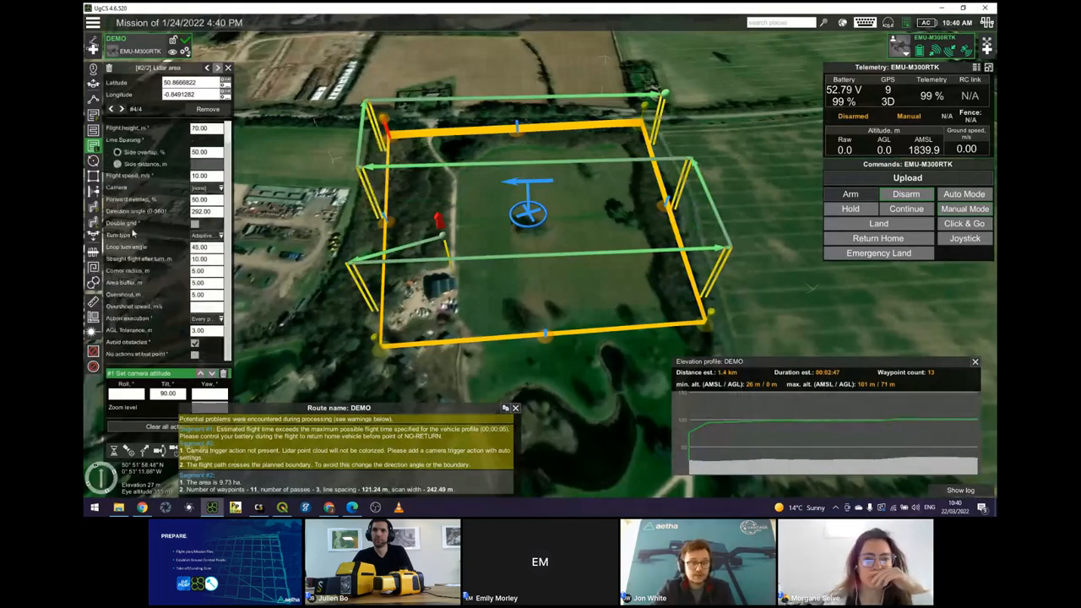
click(194, 223)
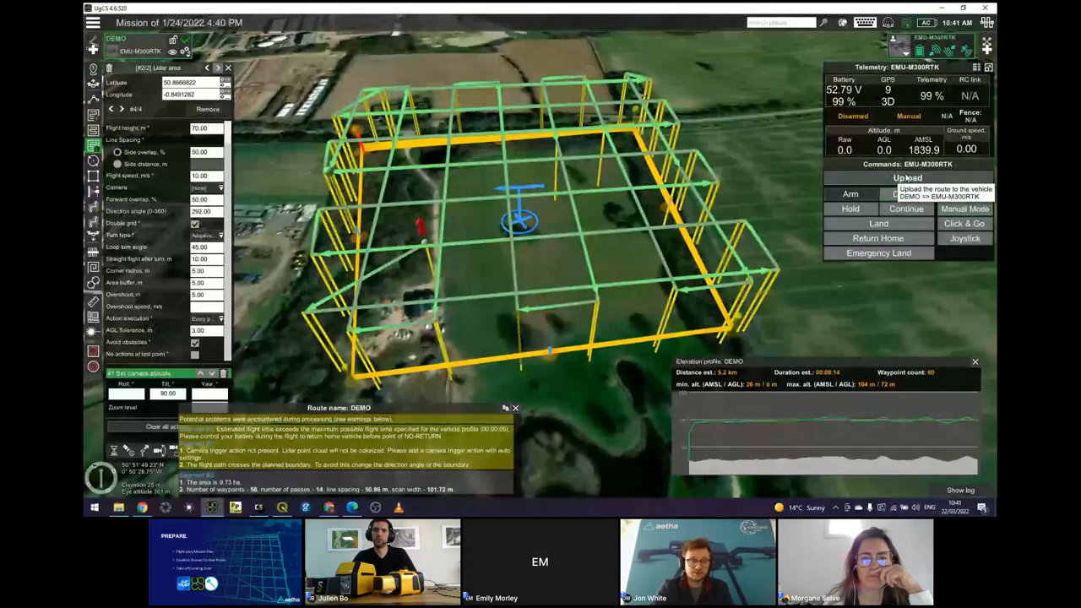
- Upload the route to the simulated drone and start Auto Mode, confirming both command prompts
click(907, 177)
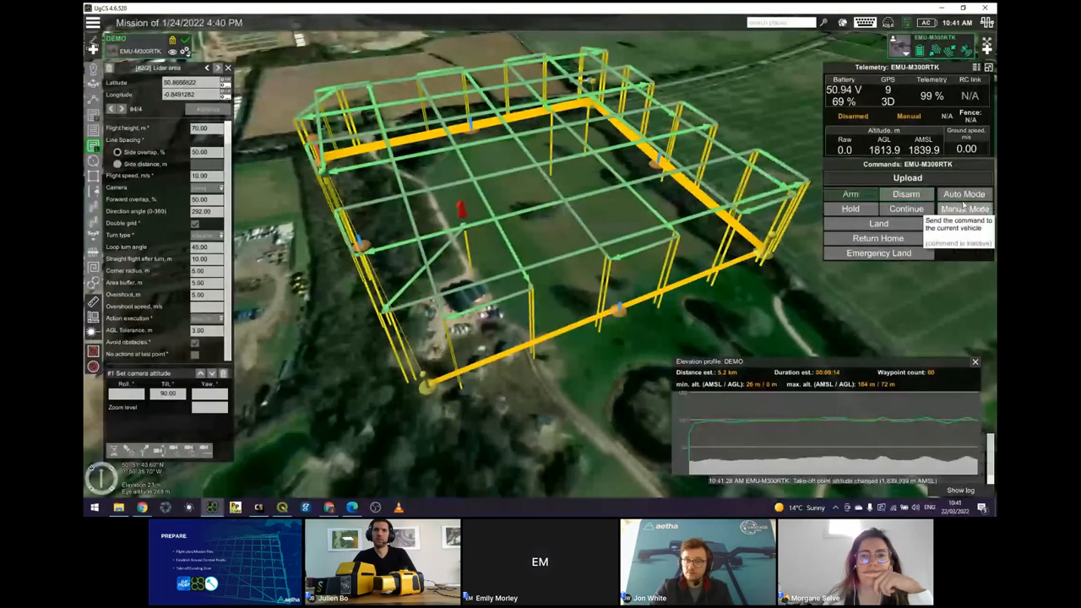
click(962, 192)
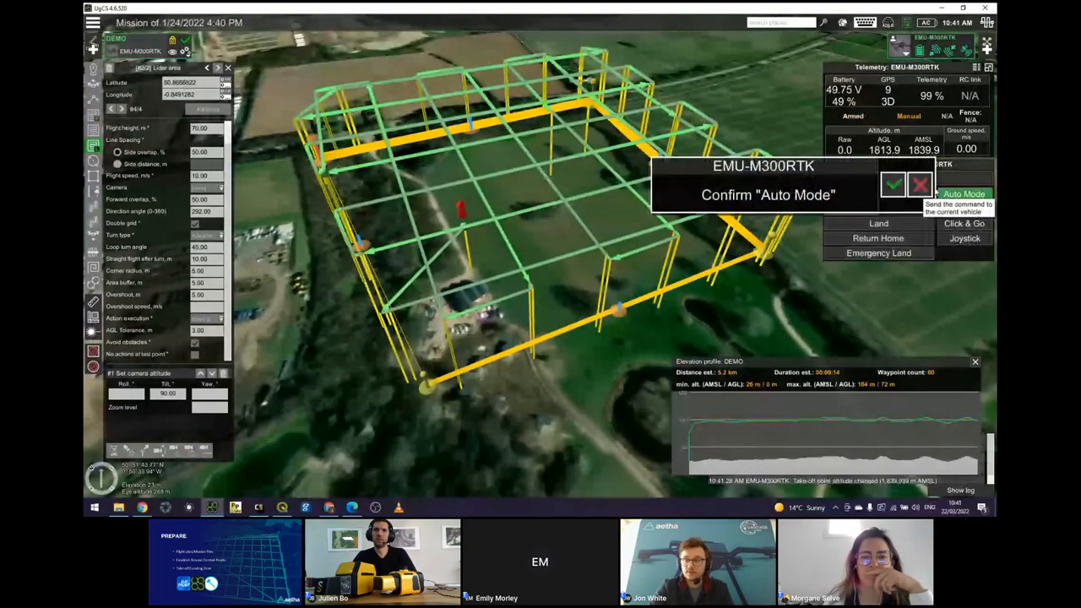
click(891, 184)
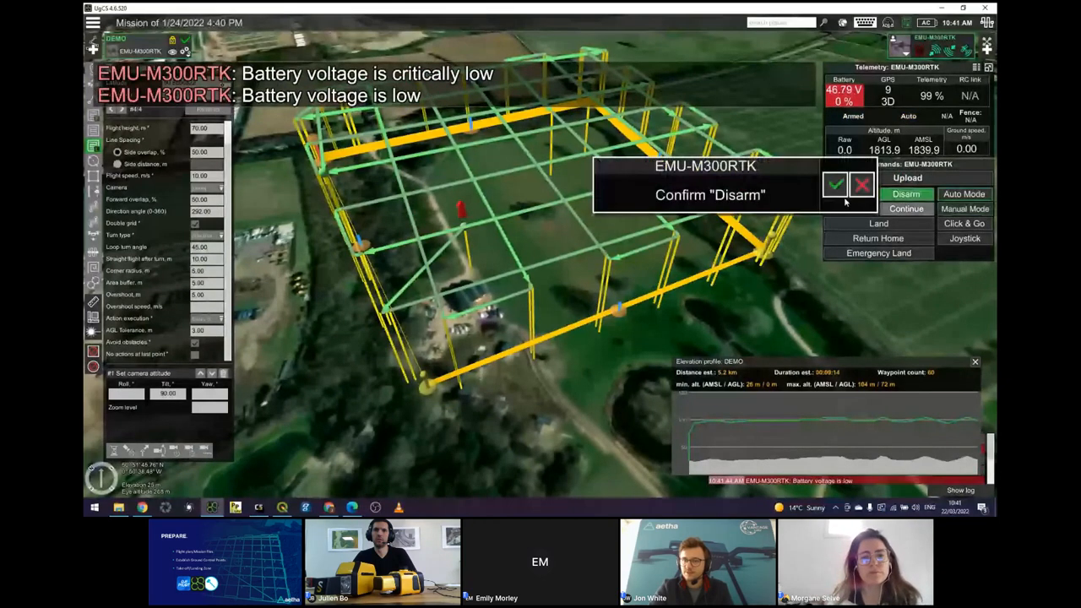
click(834, 184)
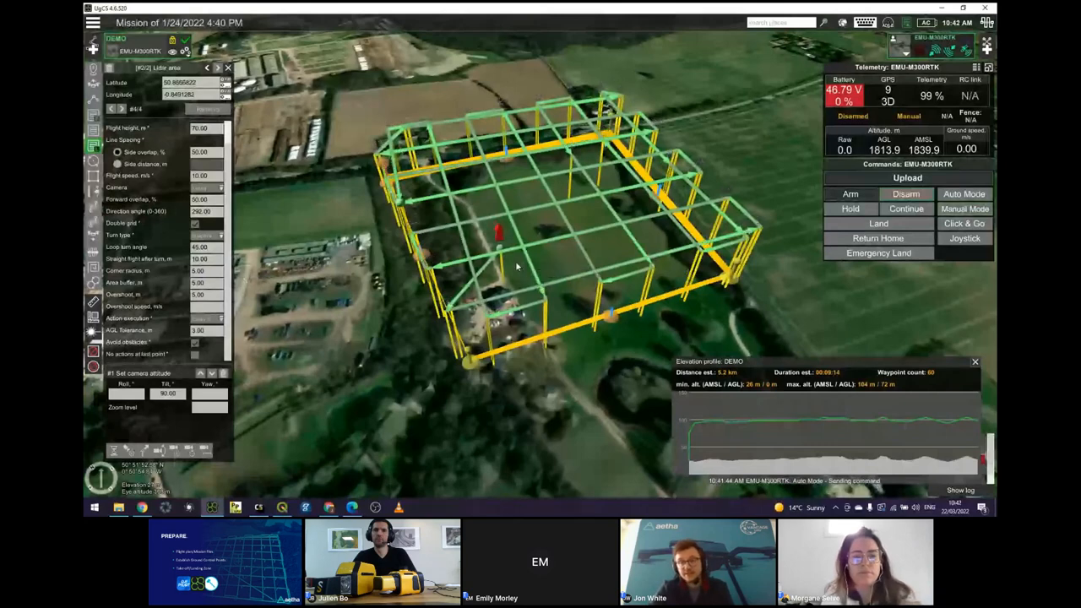
mouse_move(851, 192)
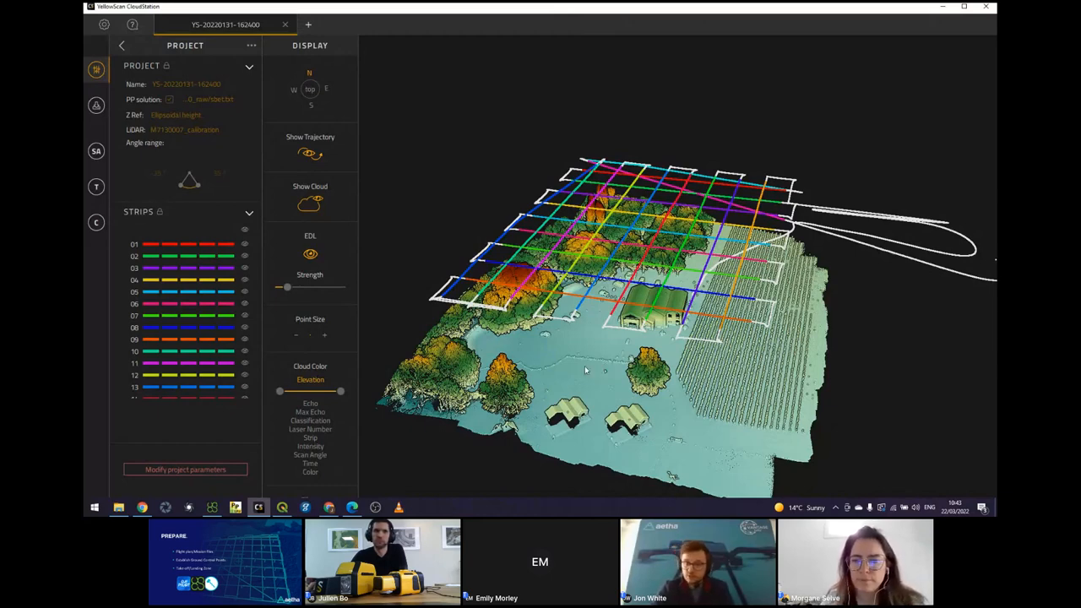
mouse_move(612, 350)
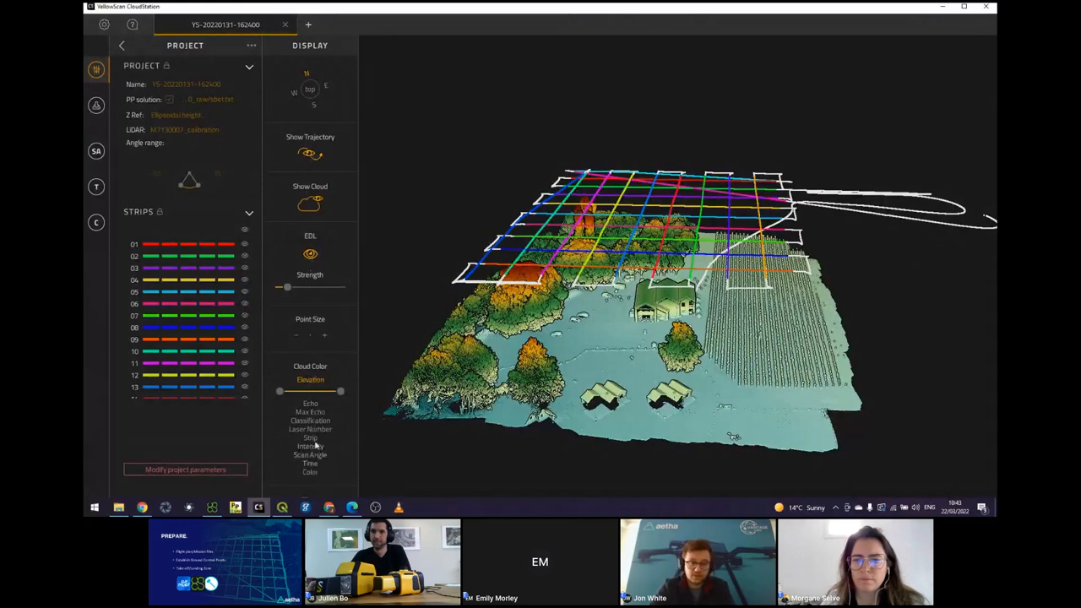
- Colour the cloud by flight strip, tilt the view lower, and open the Strip Adjustment settings
click(311, 429)
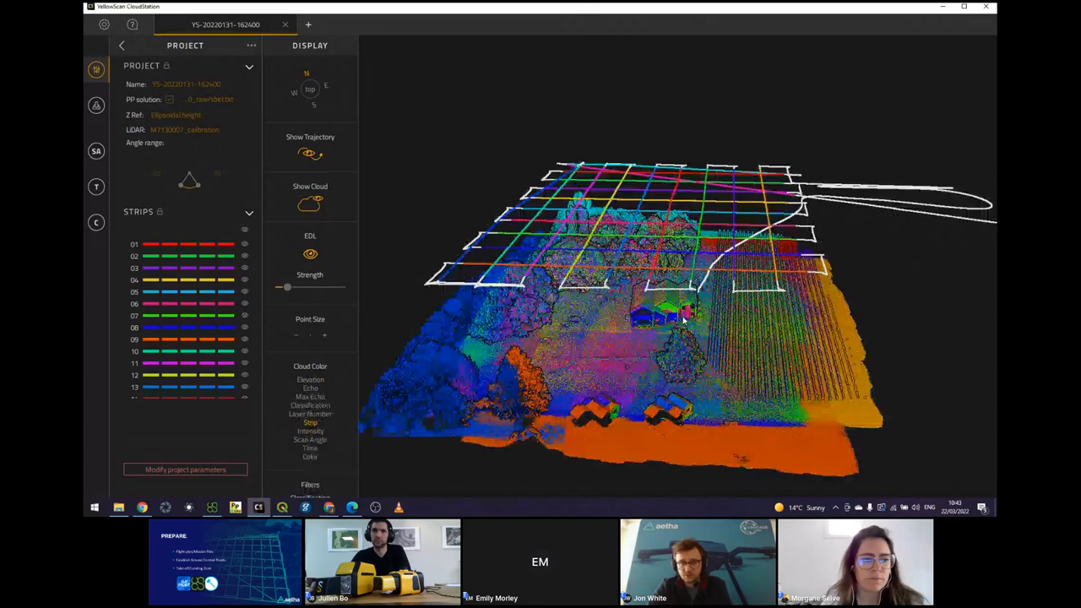
drag(683, 320, 616, 358)
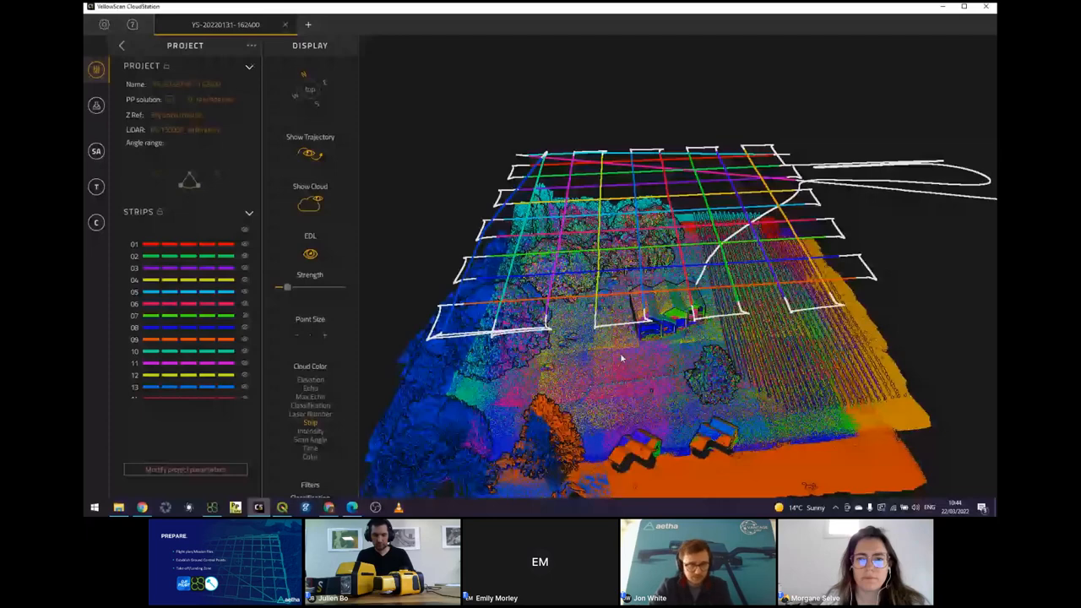
click(95, 152)
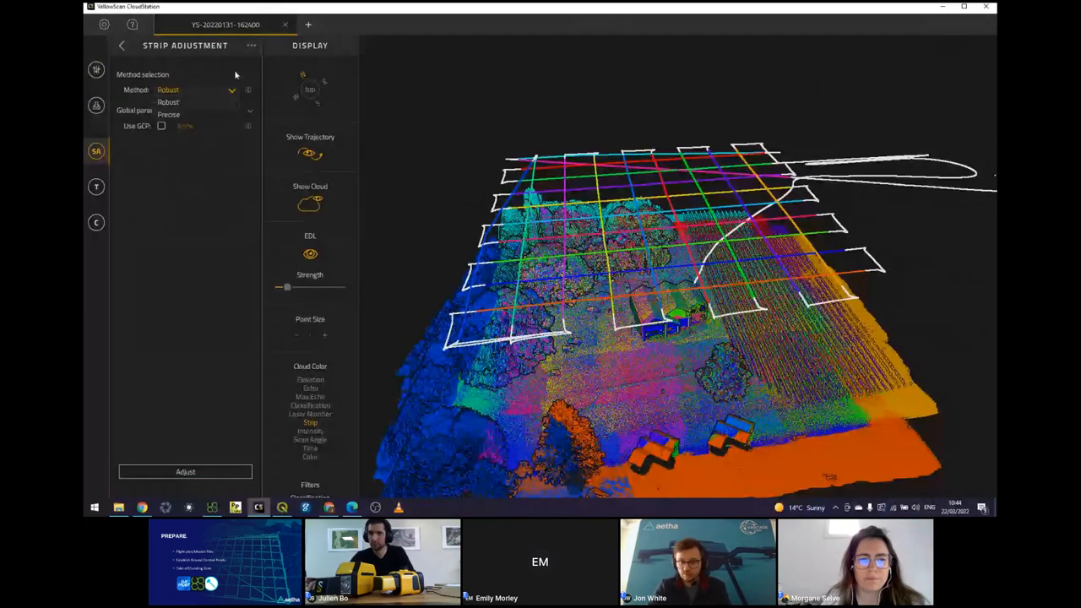
- Select the Robust strip adjustment method
click(167, 101)
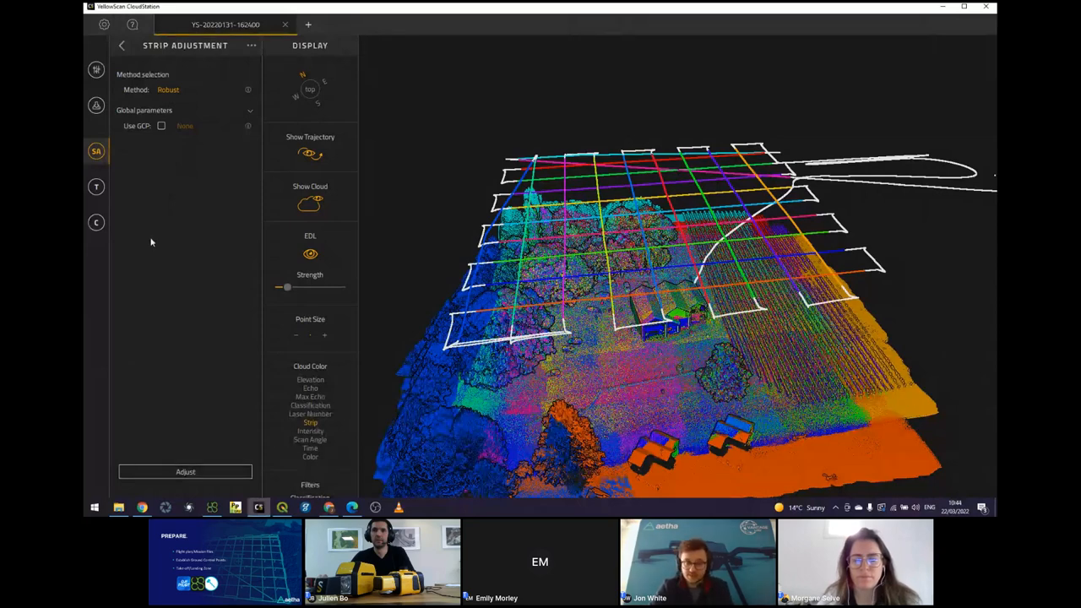
mouse_move(311, 432)
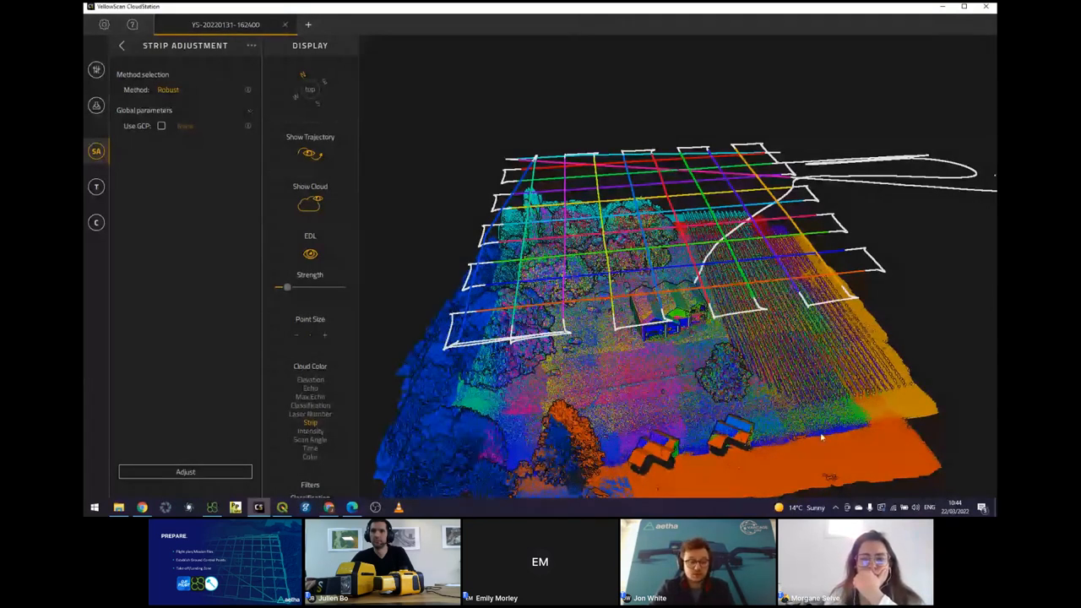
mouse_move(196, 385)
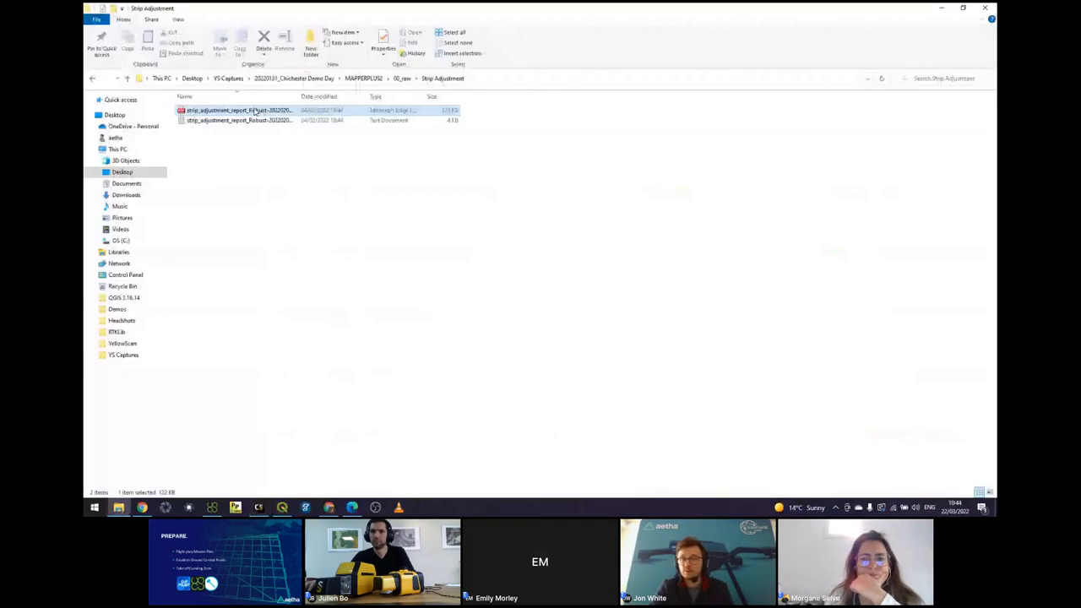
double_click(240, 110)
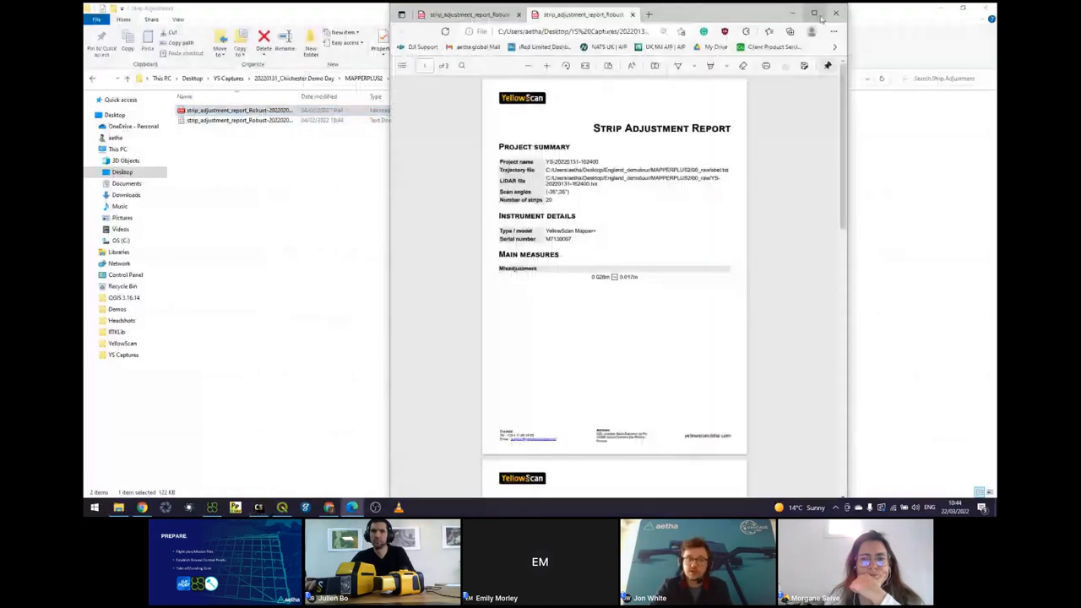
click(817, 16)
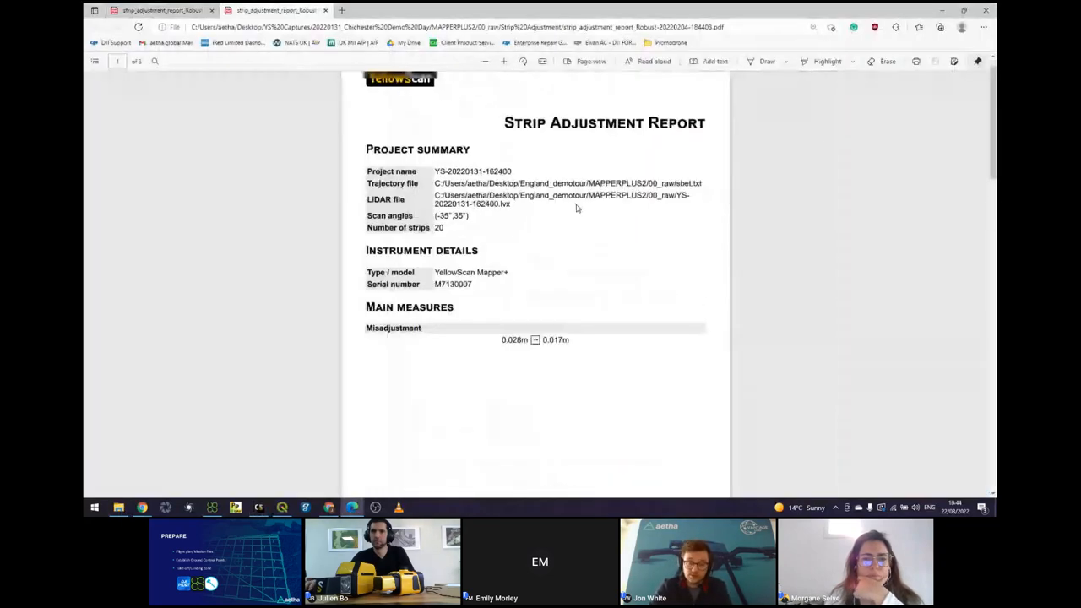
scroll(up, 3)
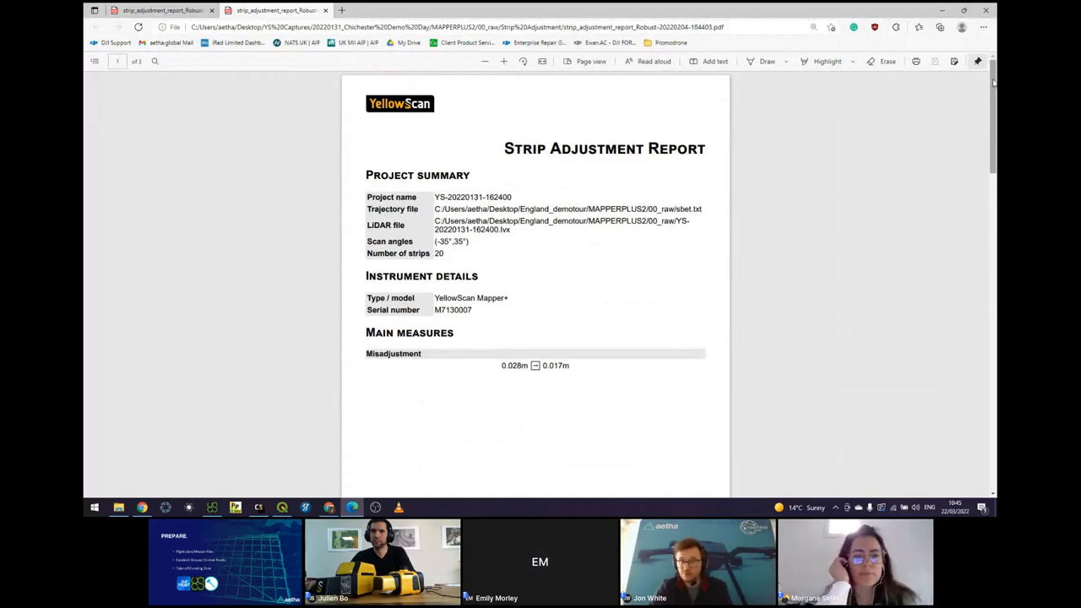
scroll(down, 3)
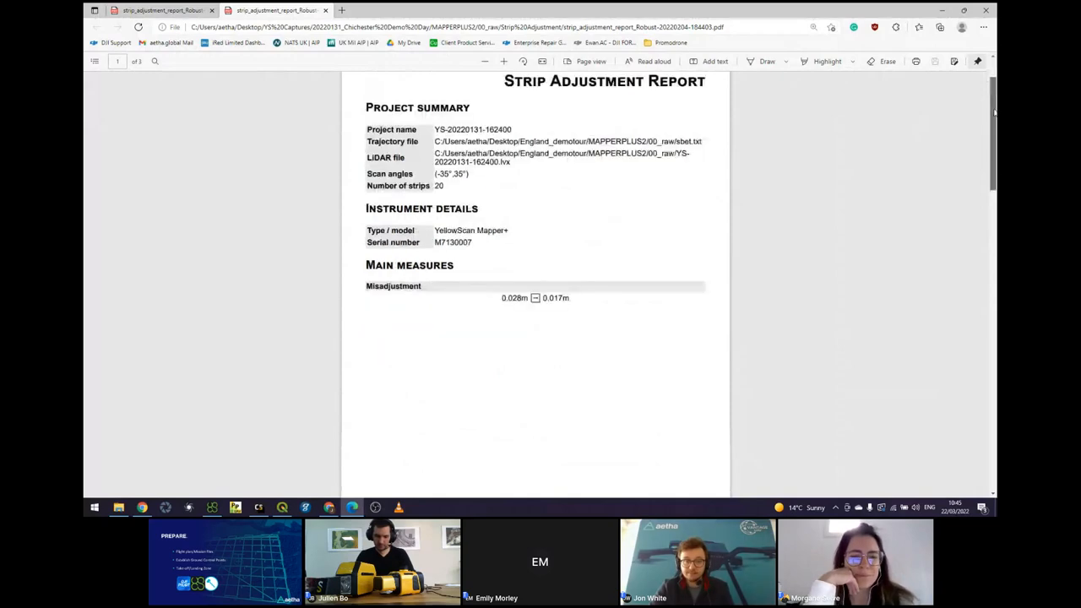
scroll(down, 3)
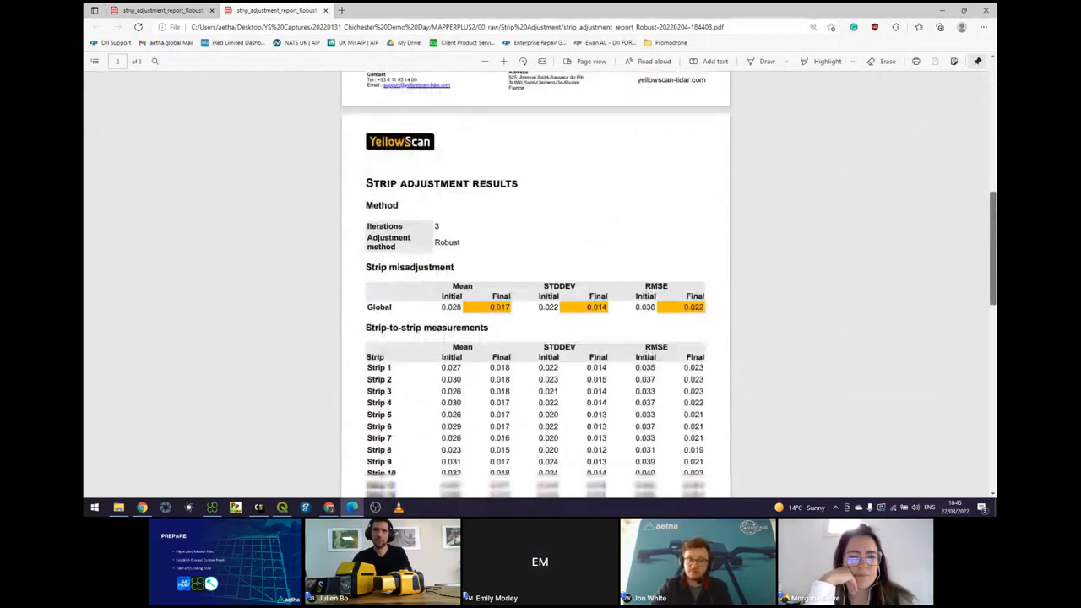
scroll(down, 3)
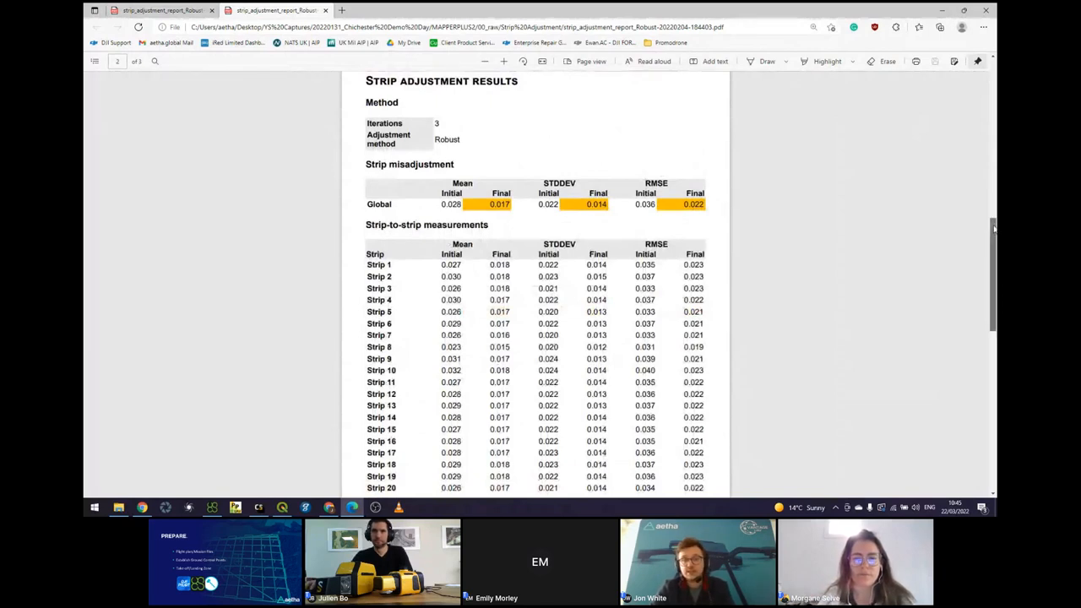
scroll(down, 3)
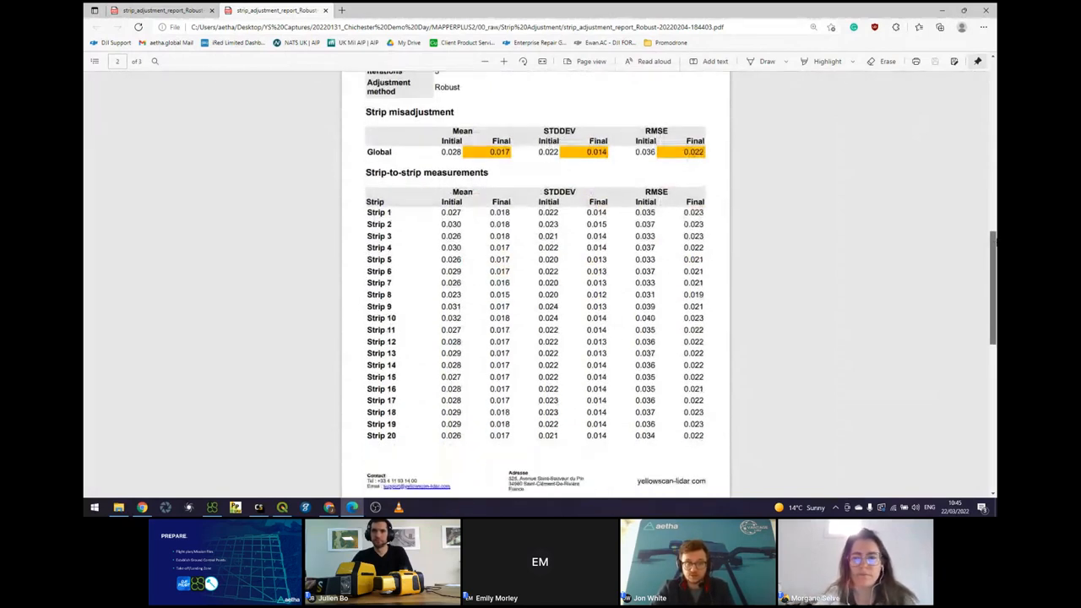
scroll(up, 3)
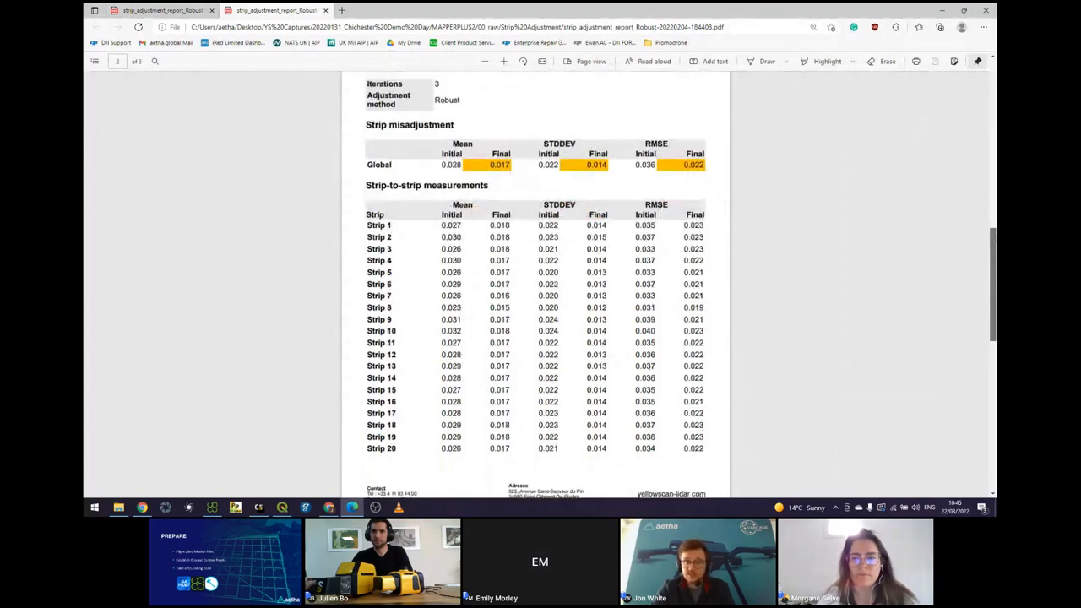
scroll(down, 3)
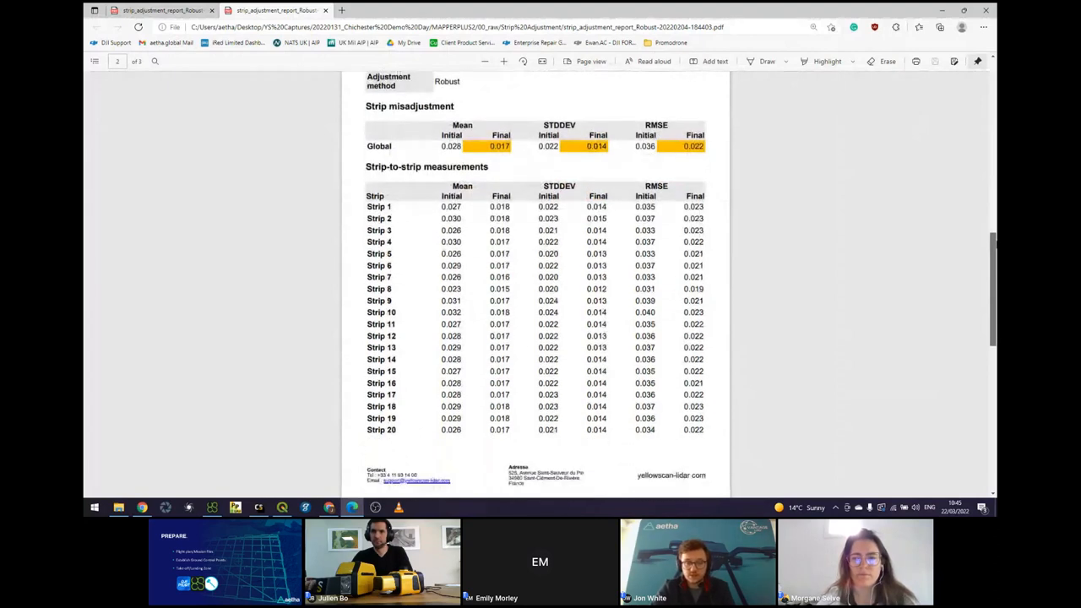
scroll(down, 3)
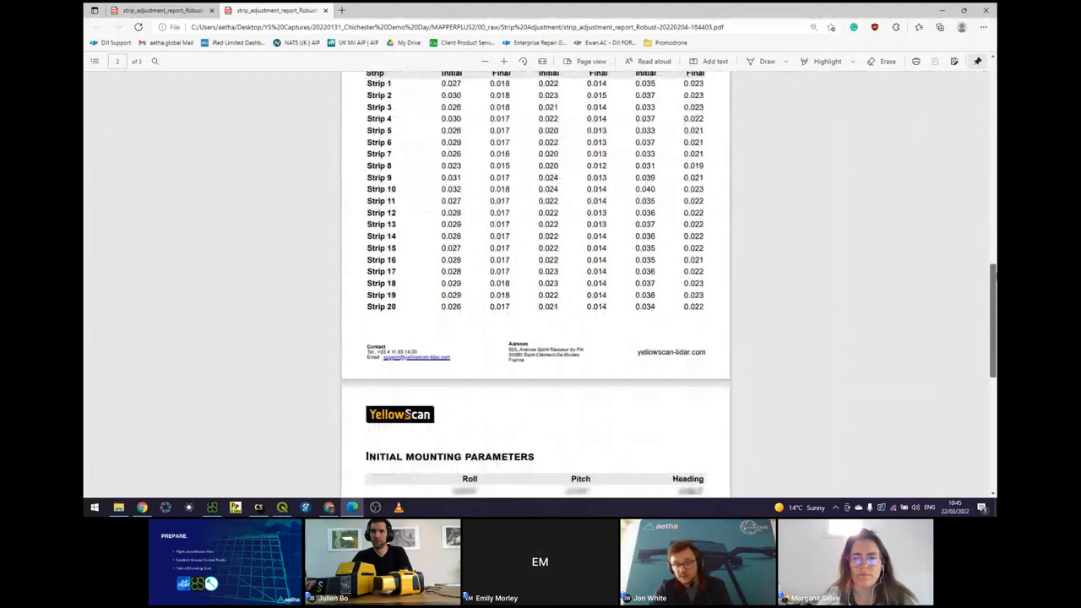
scroll(down, 3)
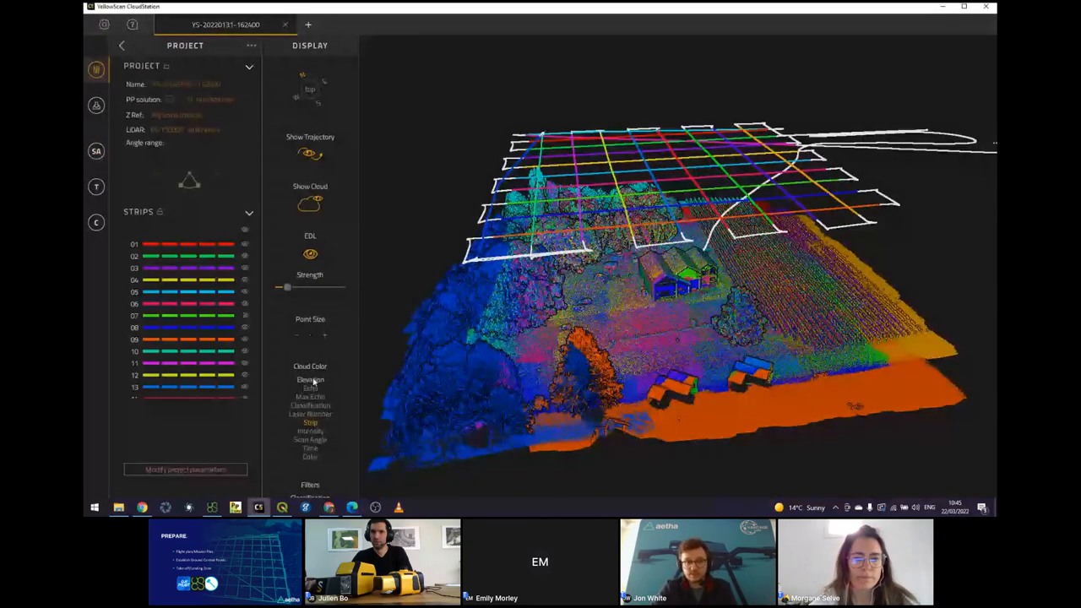
- Switch the cloud colour from strip to elevation
click(311, 379)
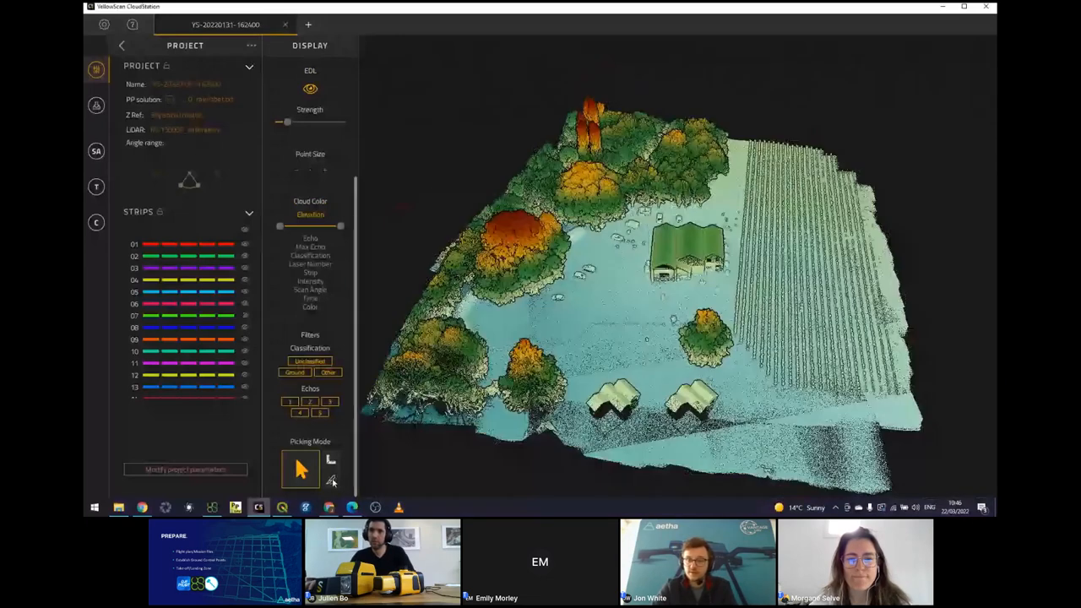
- Draw a section line across the cloud and measure about 10 m between two profile points
click(301, 470)
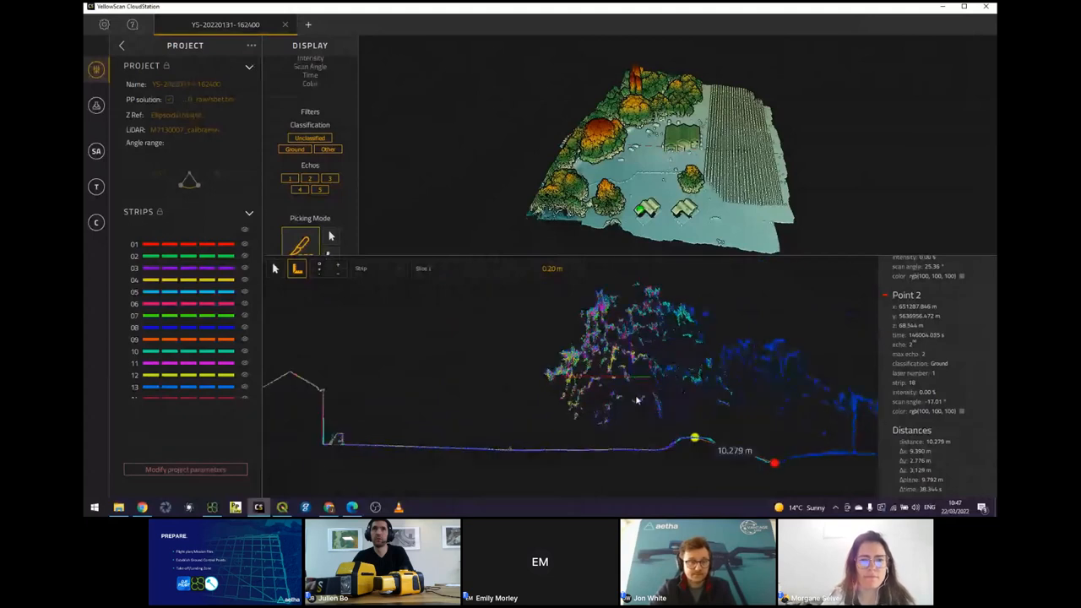
click(361, 267)
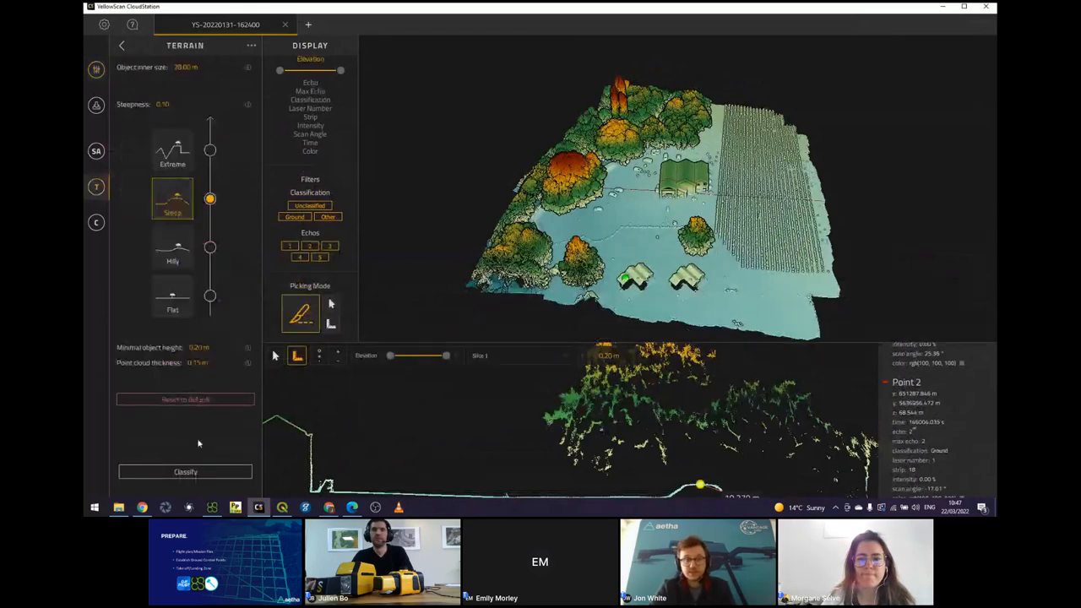
mouse_move(369, 246)
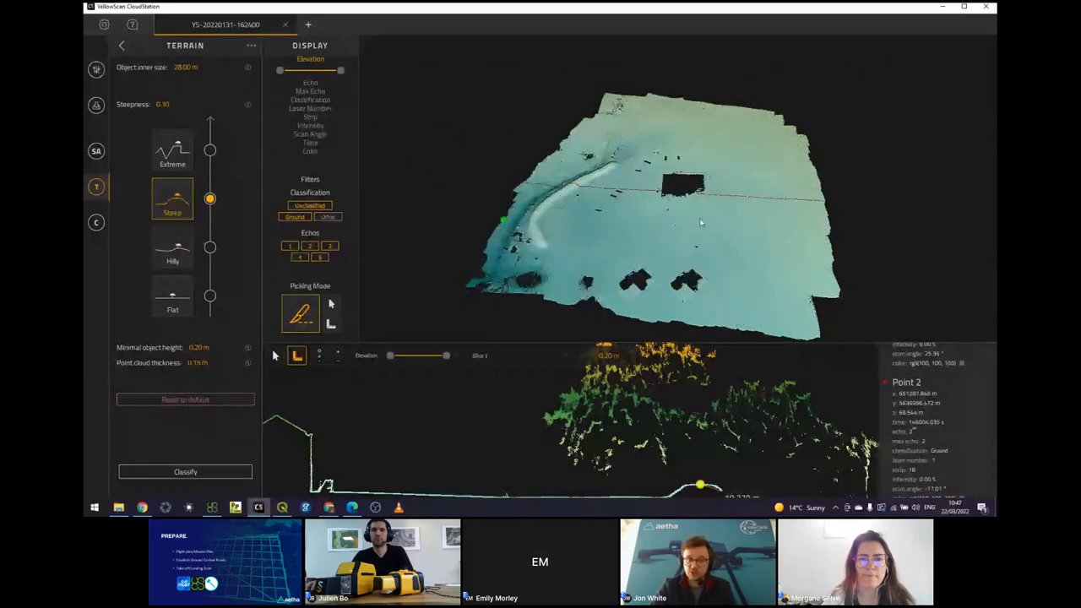
- Rescale elevation colours to the ground-only surface and orbit in on the curved embankment
drag(700, 220, 642, 253)
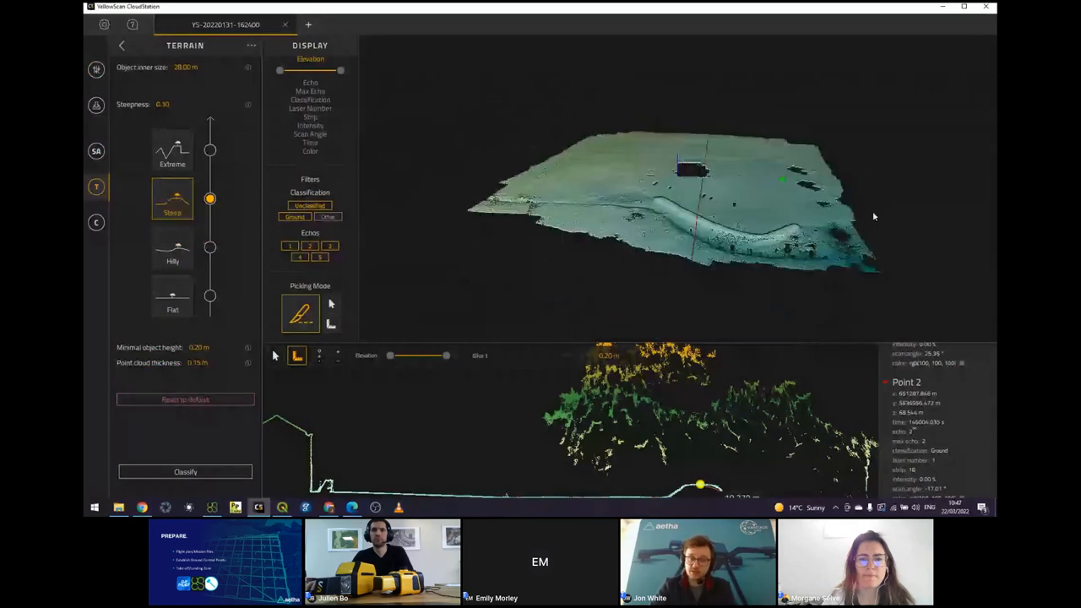
drag(675, 211, 667, 226)
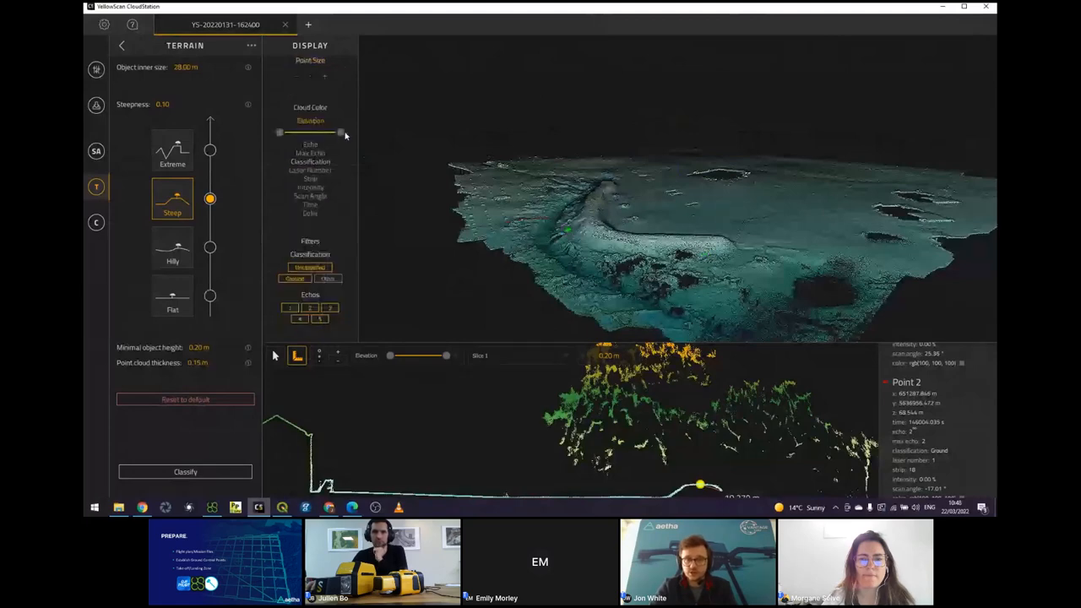
drag(342, 132, 281, 132)
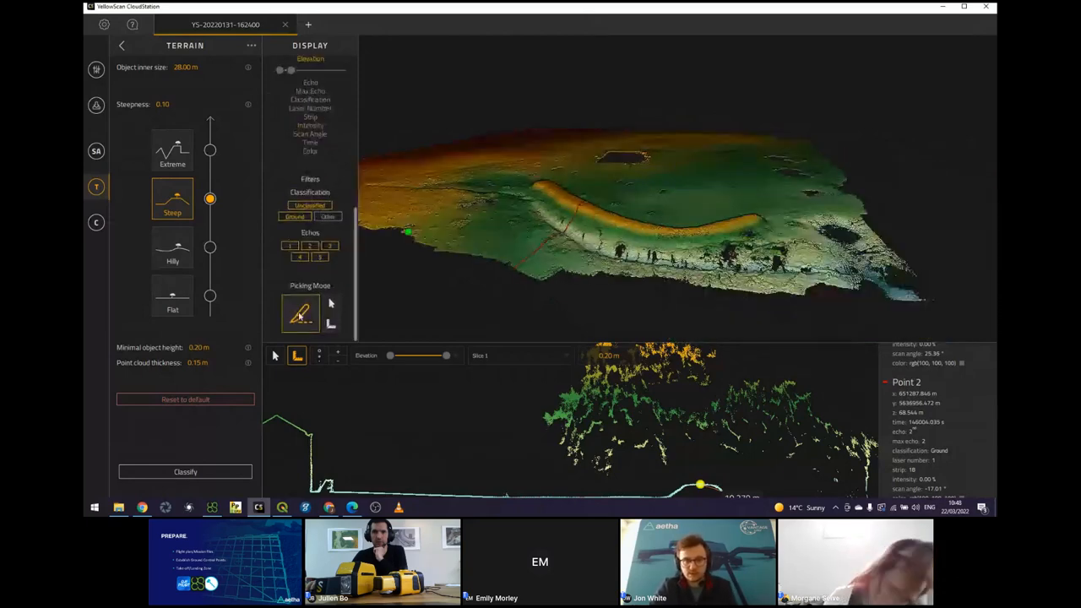
click(300, 313)
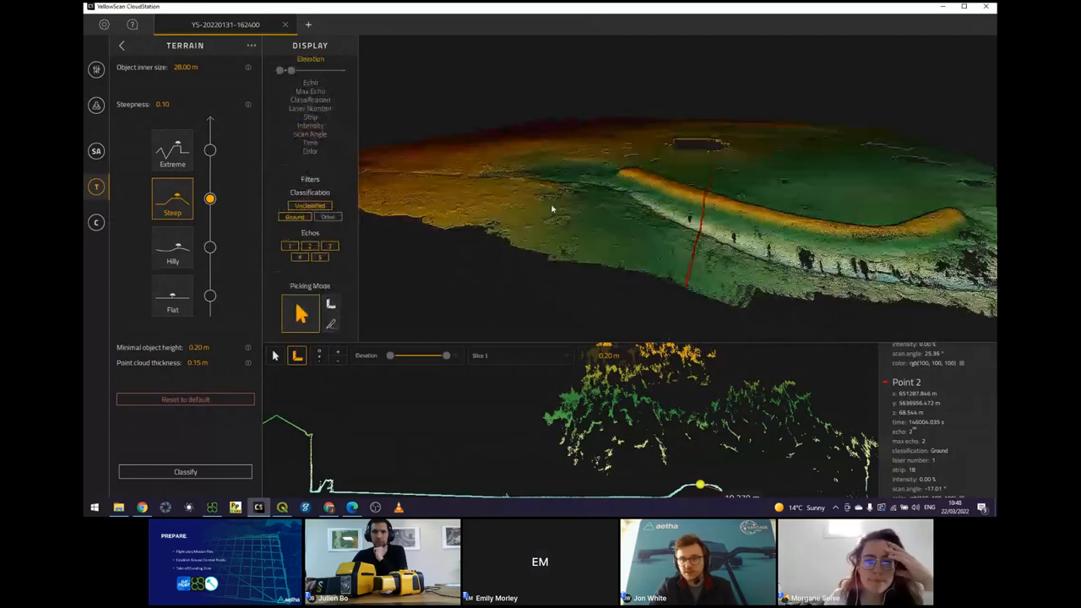
drag(550, 209, 672, 240)
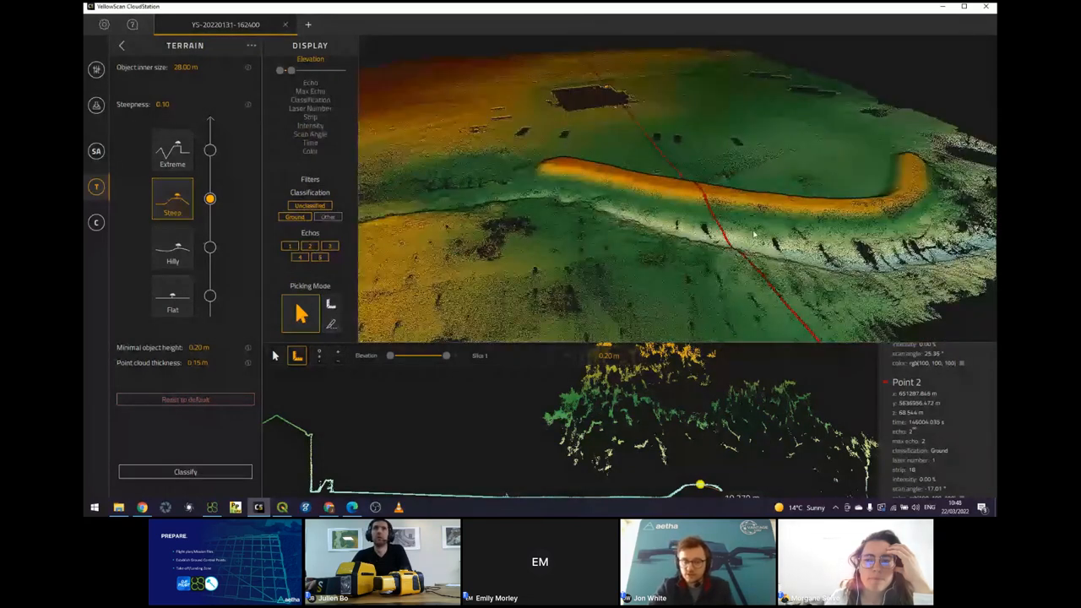
drag(752, 237, 794, 245)
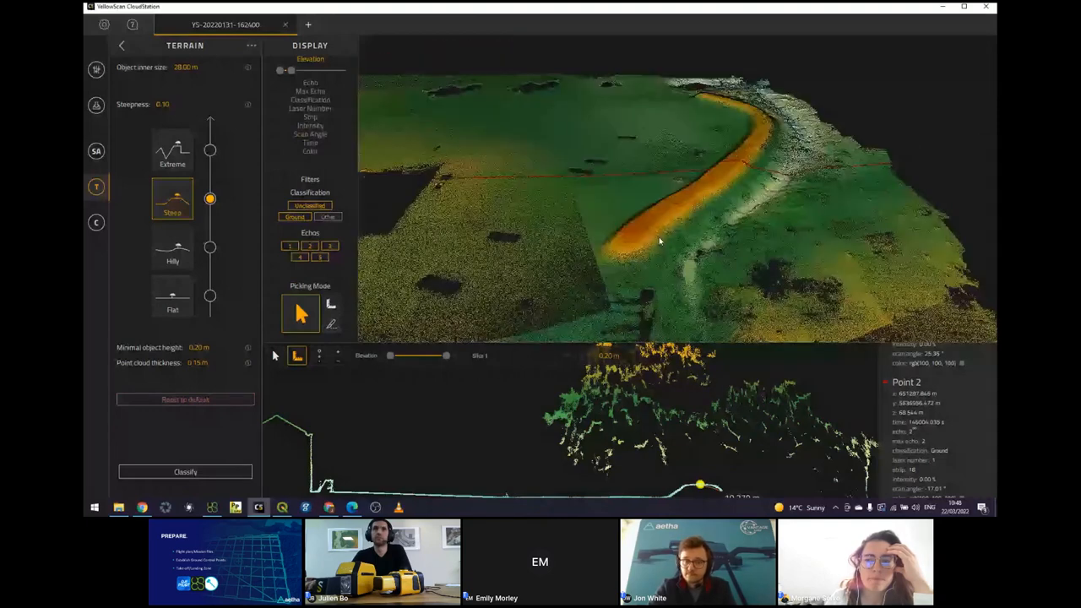
- Open the Export section for the processed cloud, orbiting to follow the embankment
drag(659, 240, 723, 196)
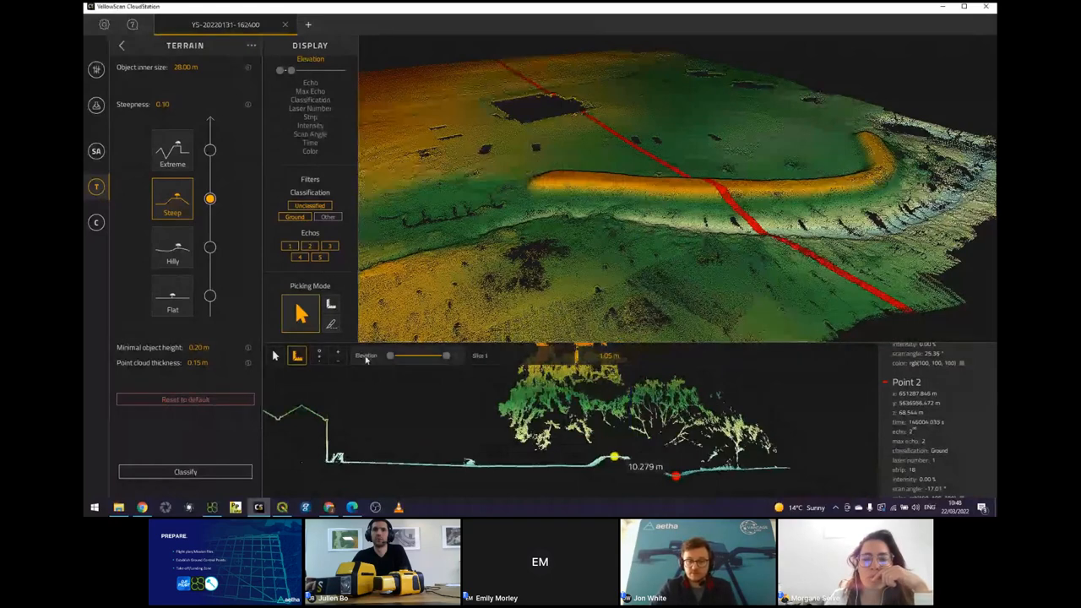
click(311, 57)
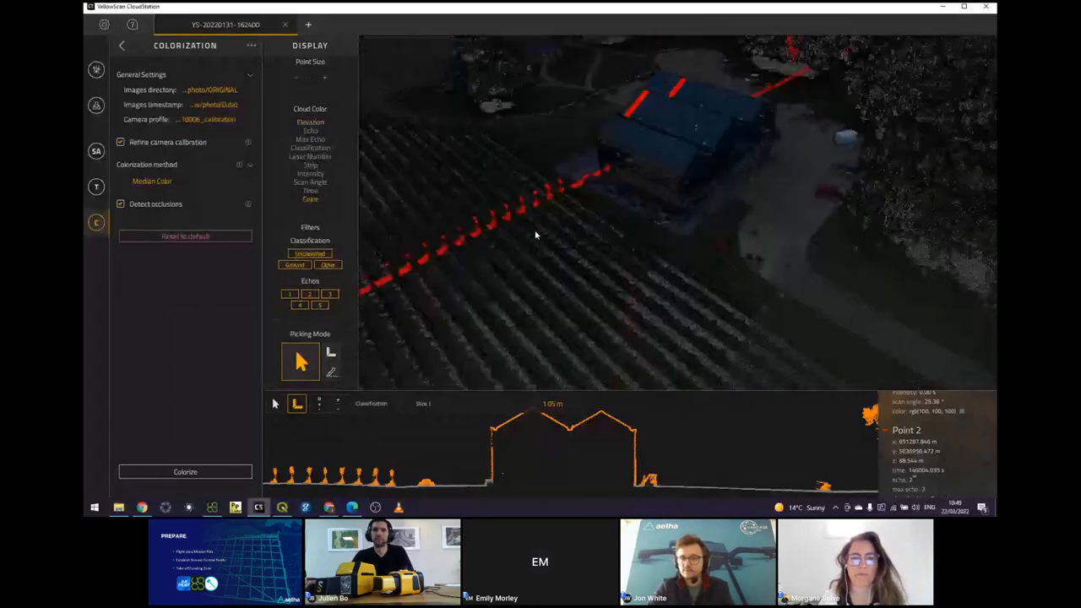
drag(535, 234, 617, 292)
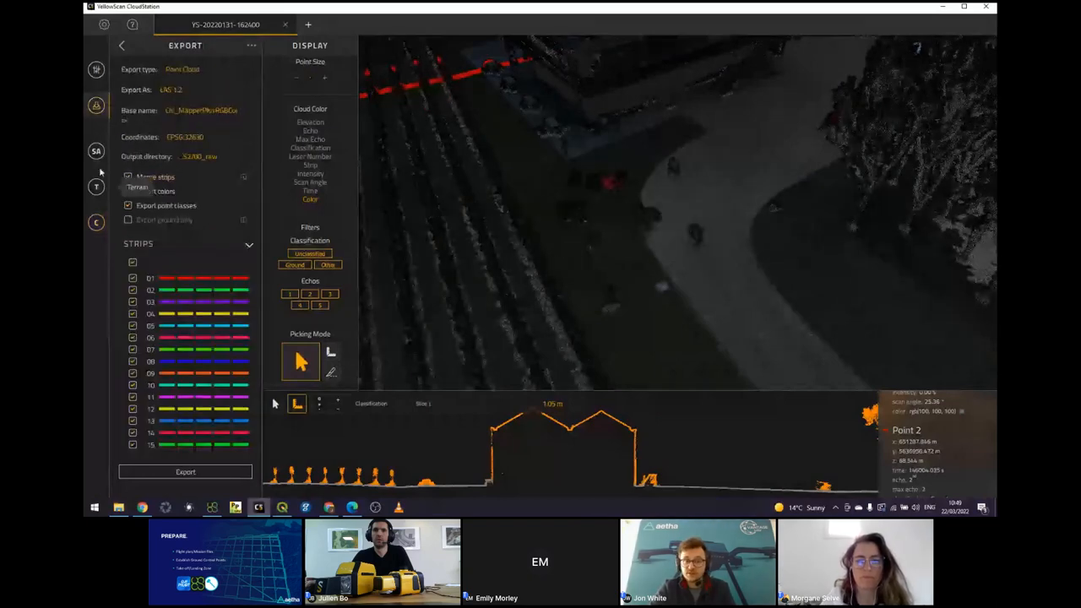
- Colour the point cloud by Elevation
click(128, 191)
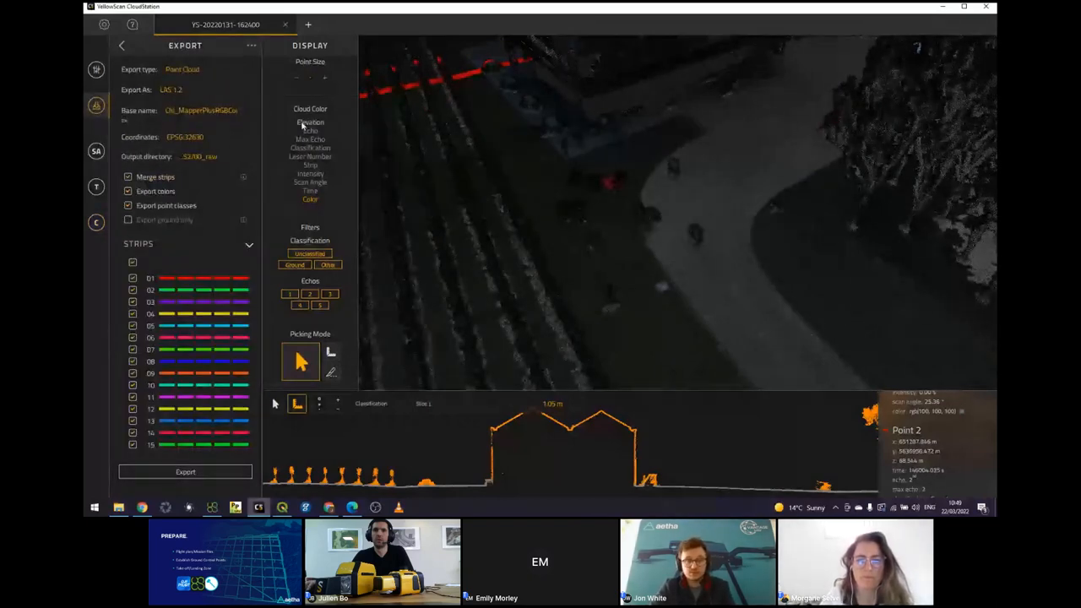
click(311, 122)
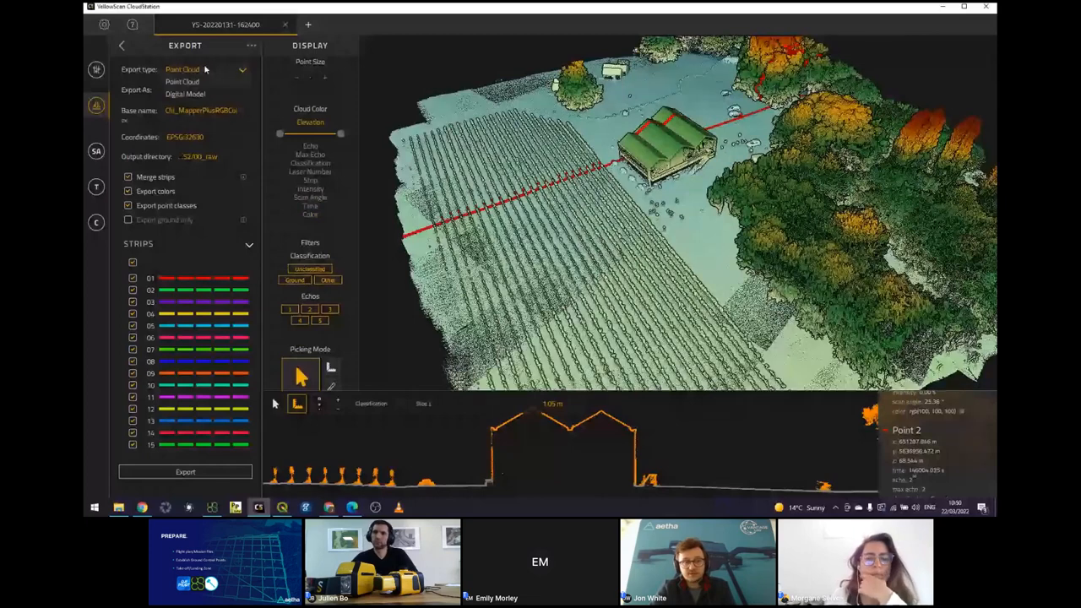
- Keep LAS 1.2 as the format and change the export type to Digital Model
click(171, 90)
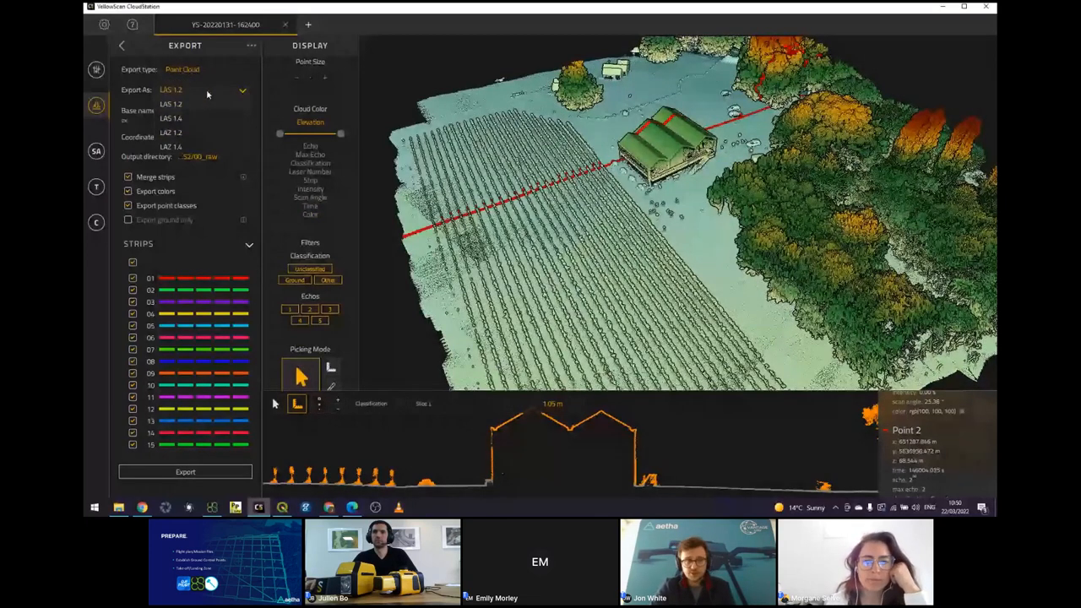
click(169, 89)
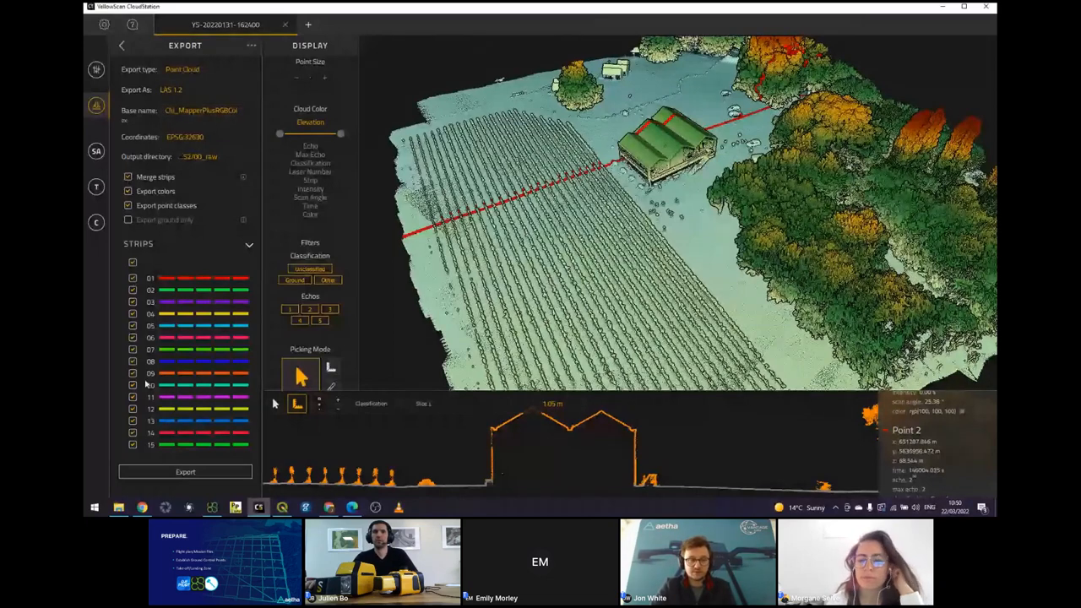
scroll(down, 3)
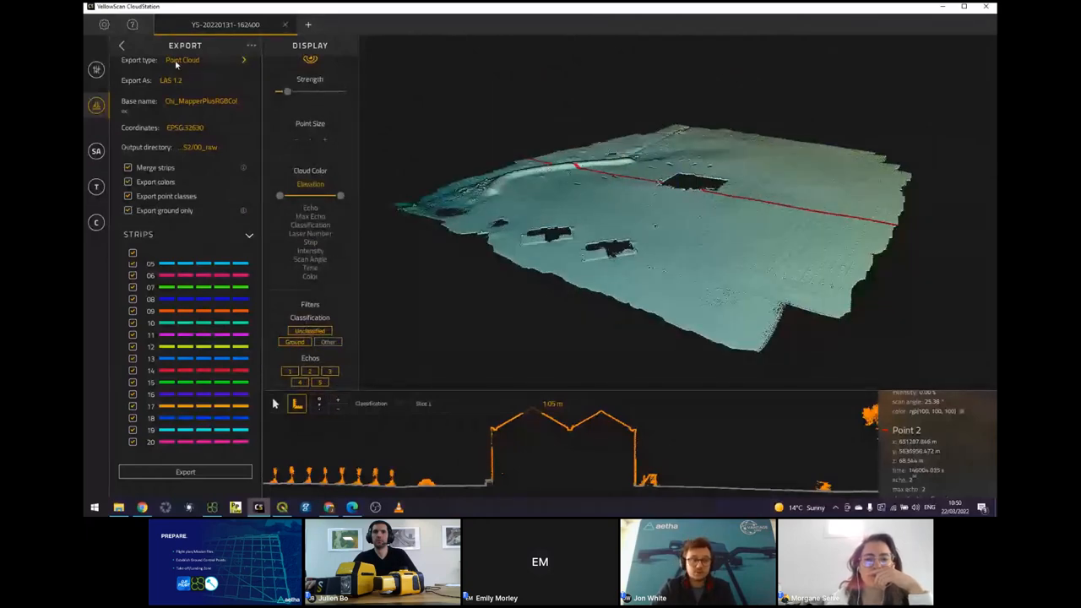
click(182, 61)
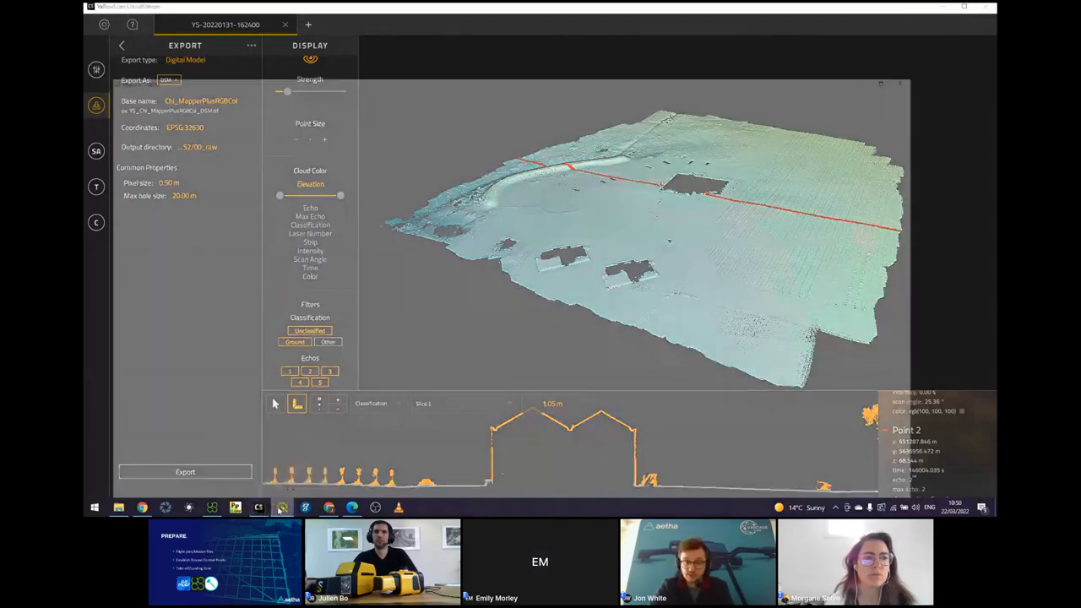
click(280, 507)
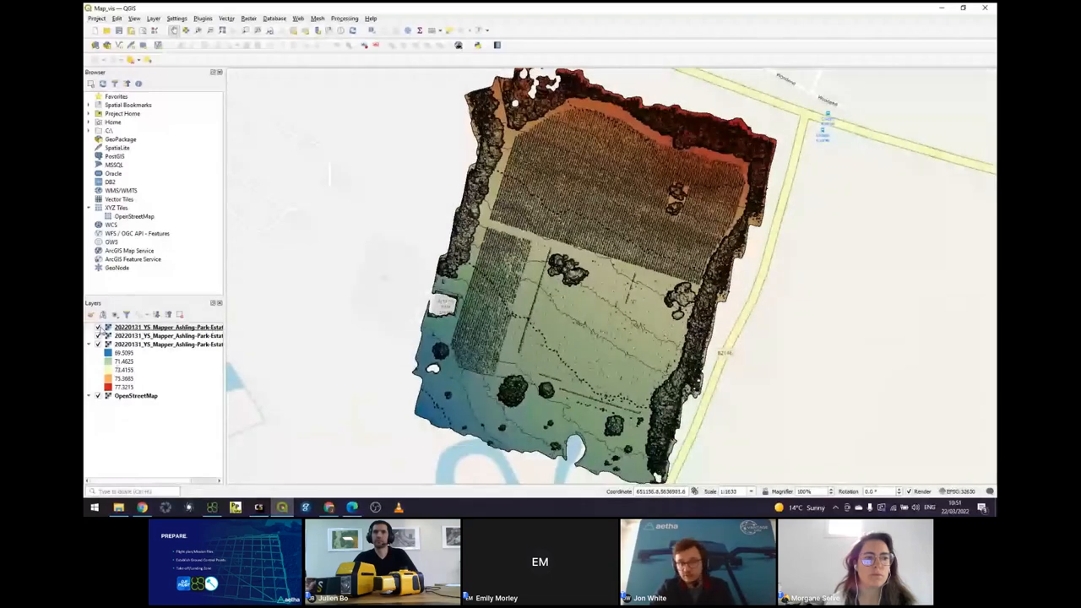
click(98, 328)
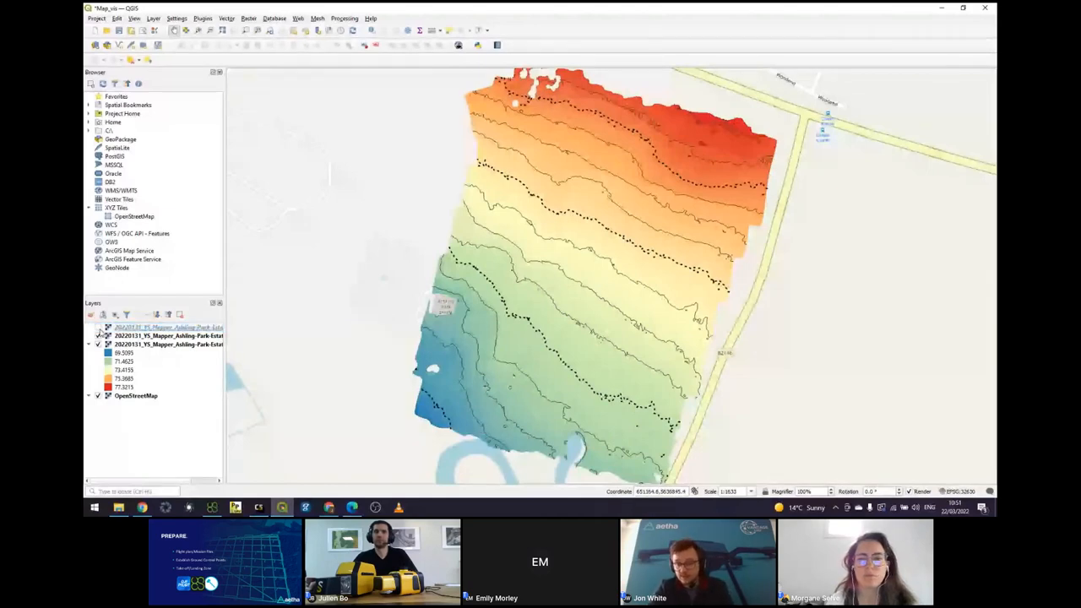
click(98, 328)
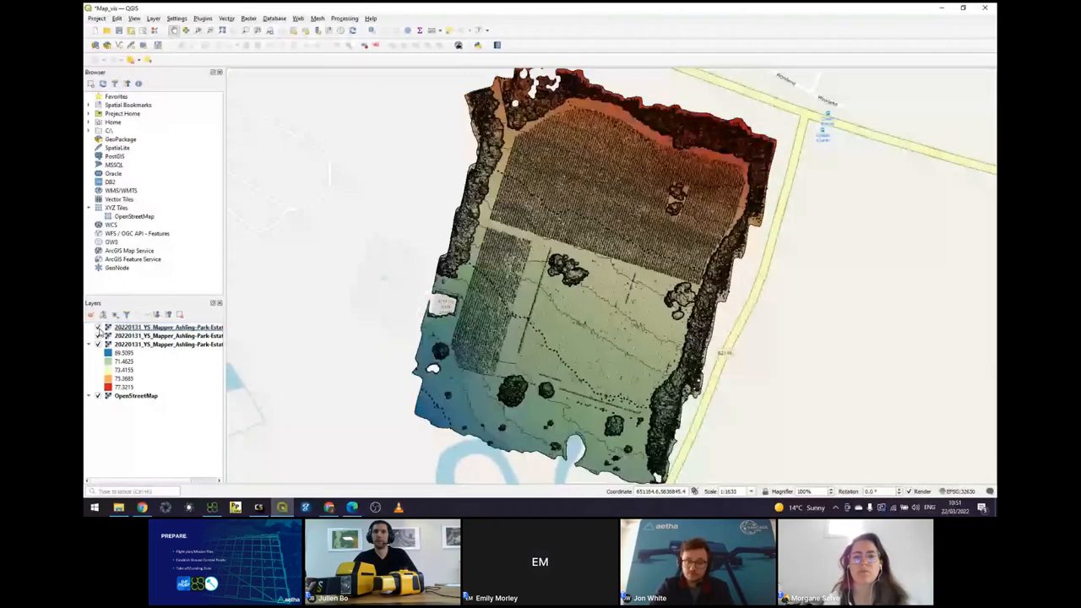
click(98, 327)
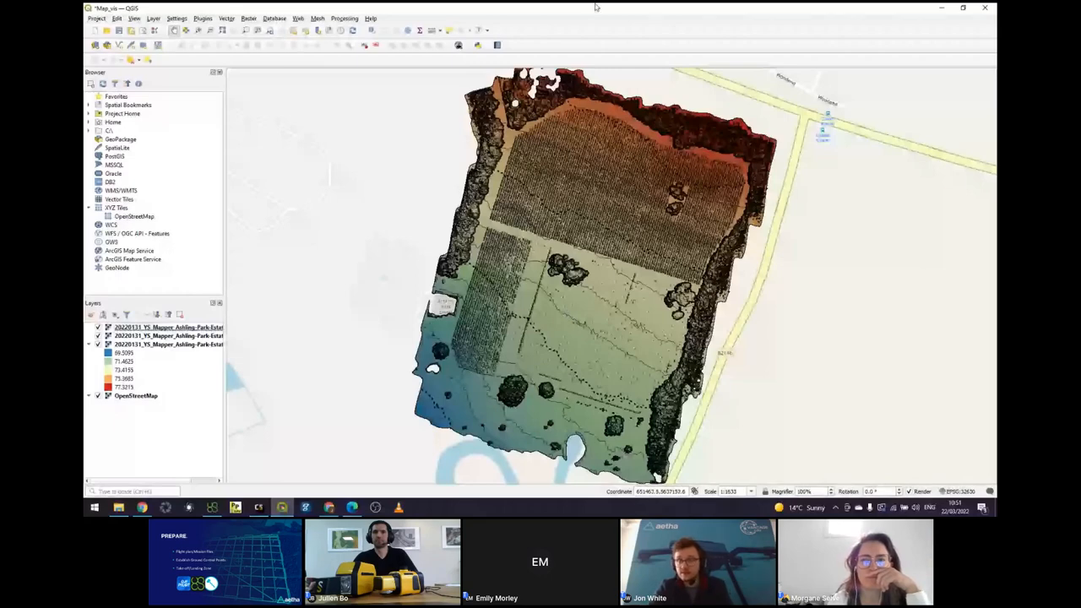
mouse_move(902, 9)
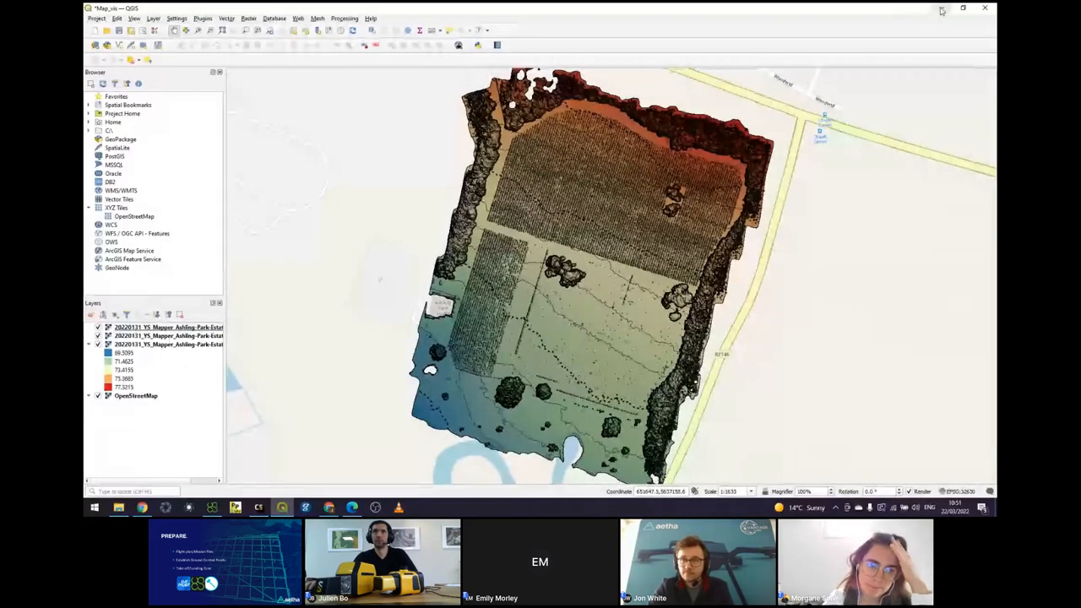
mouse_move(942, 10)
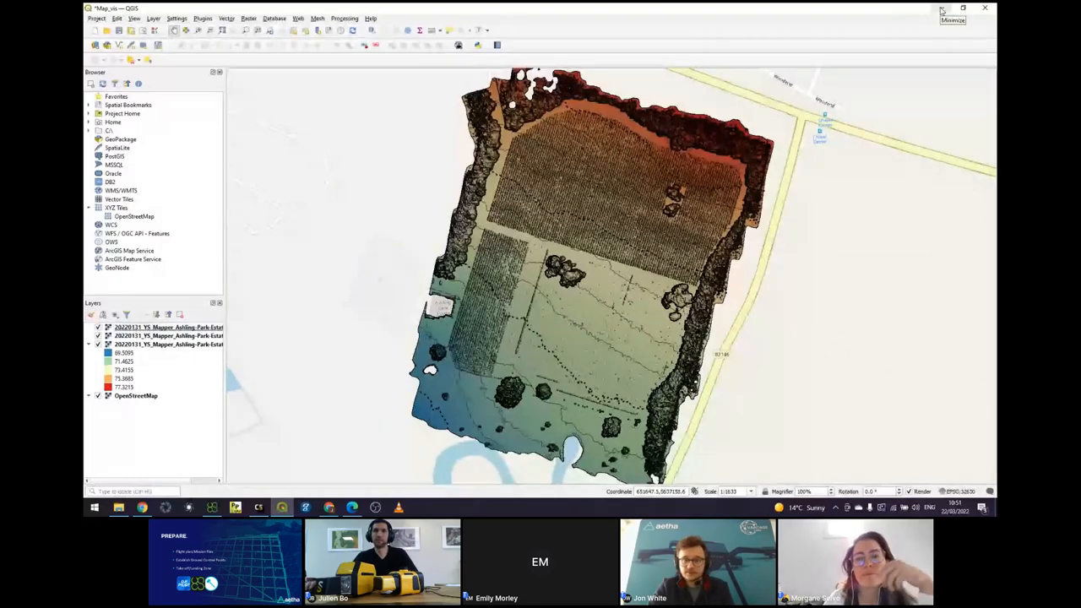